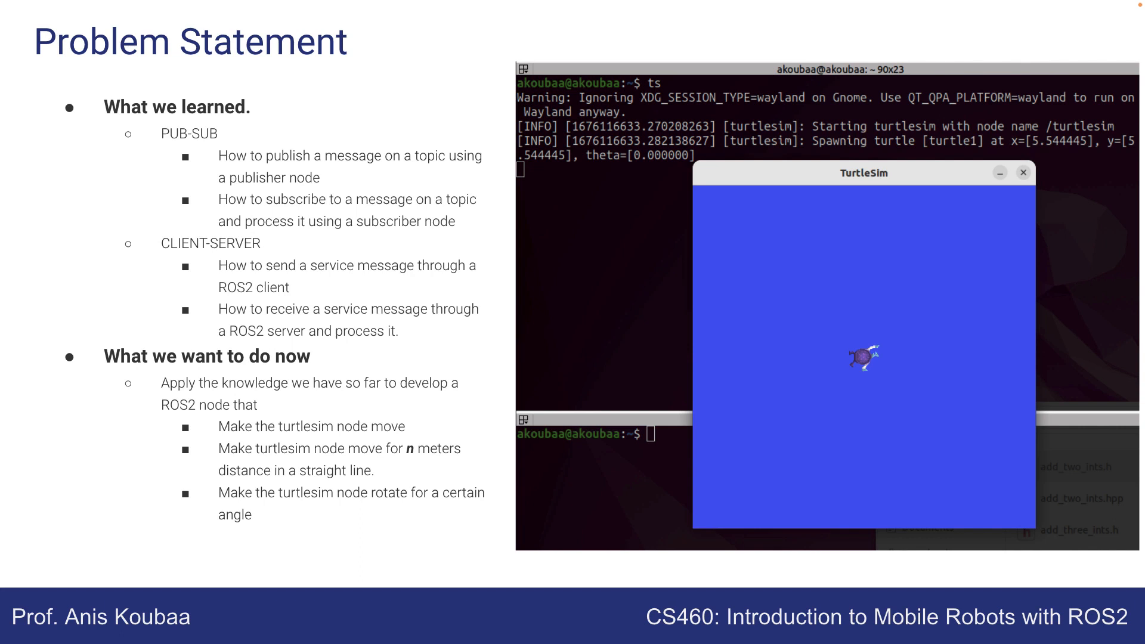
# Step: Advance to the 'Basic Motion Types: Move in a Straight Line' slide
pyautogui.press('Right')
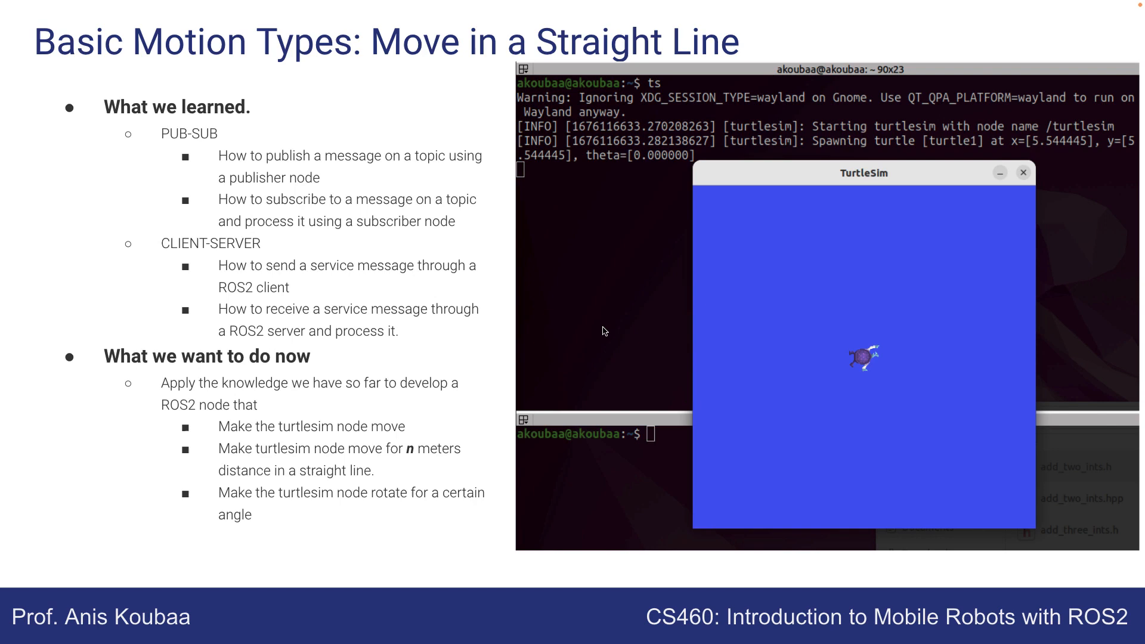
# Step: Advance to the 'Create ROS2 Motion Packages' slide comparing Python and C++ output
pyautogui.press('Right')
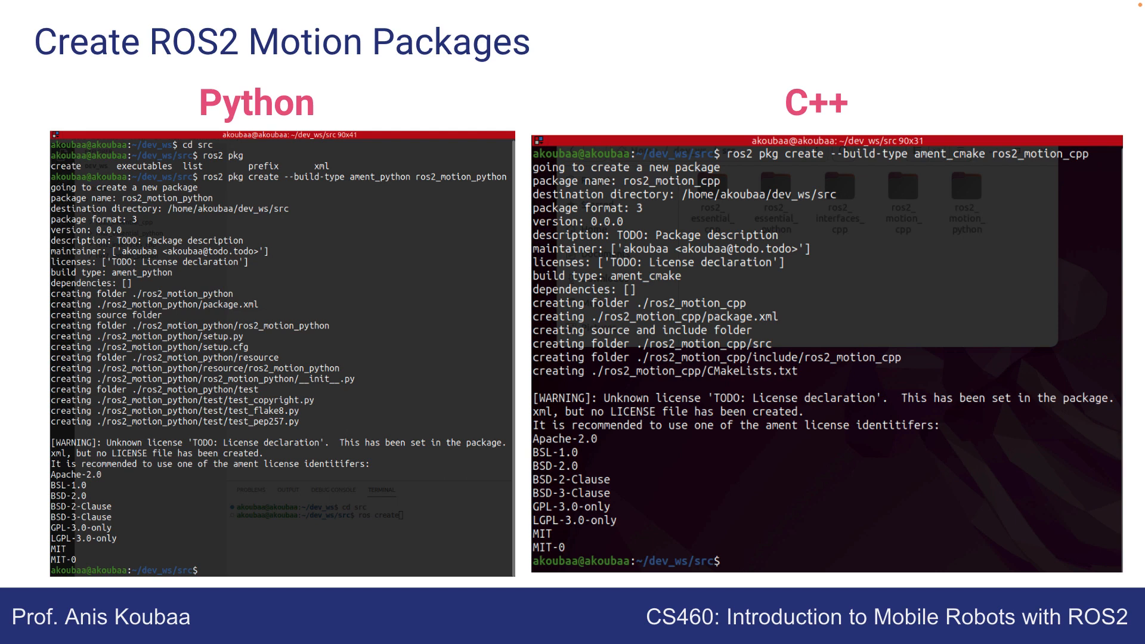
pyautogui.moveTo(923, 190)
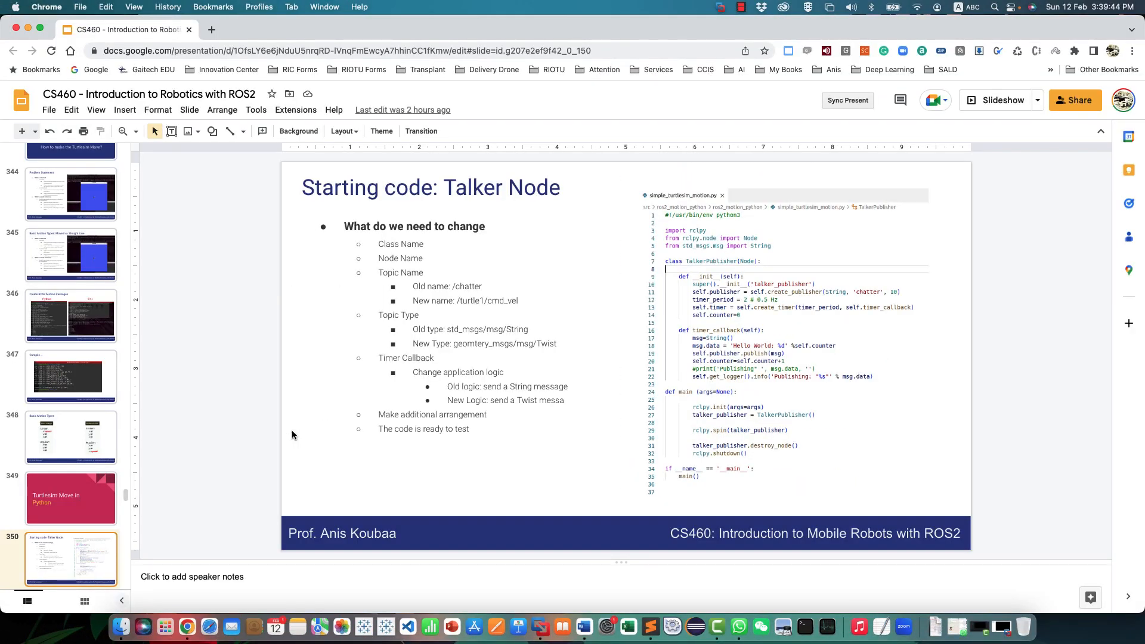
pyautogui.moveTo(540, 627)
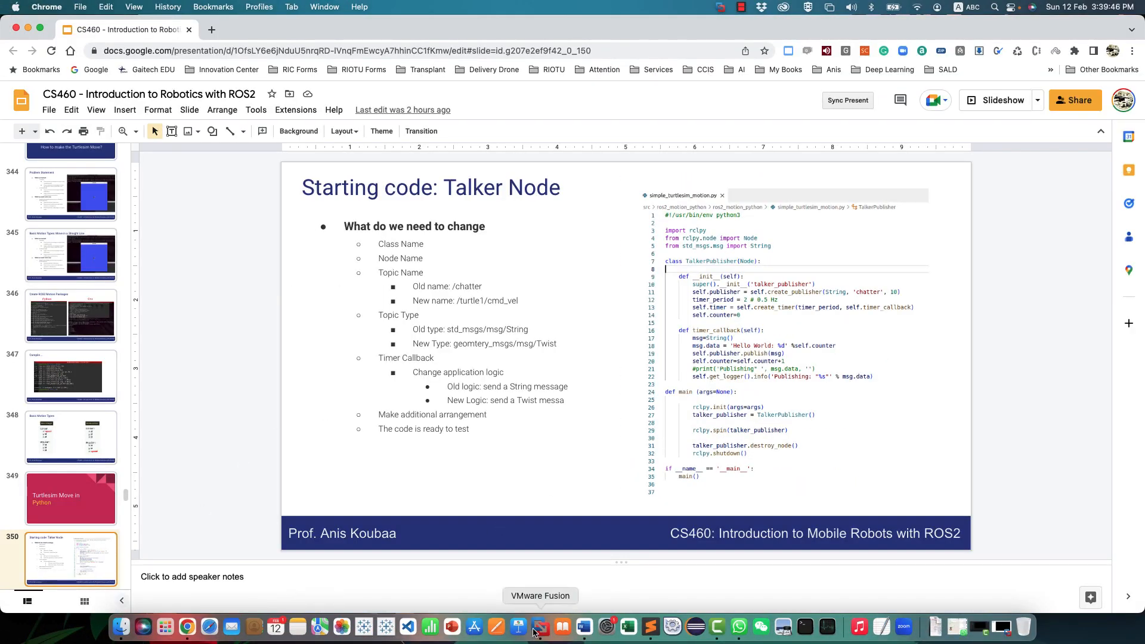
# Step: Switch to the Ubuntu virtual machine through VMware Fusion in the dock
pyautogui.click(539, 626)
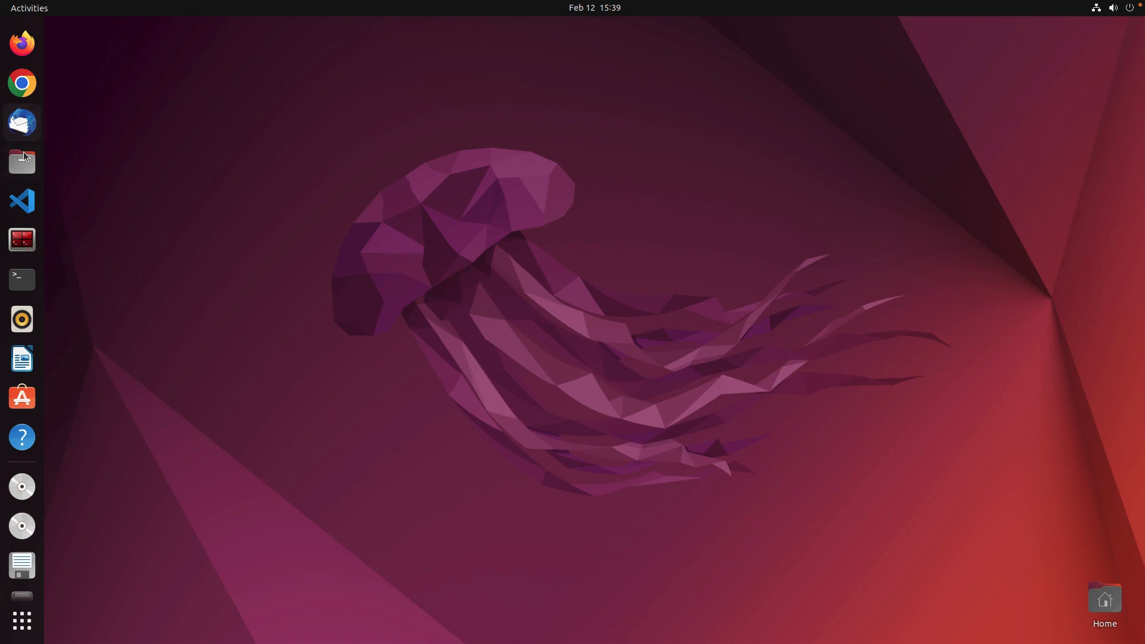
# Step: In a maximized Files window, browse from Home into cs460_ws/src
pyautogui.click(22, 162)
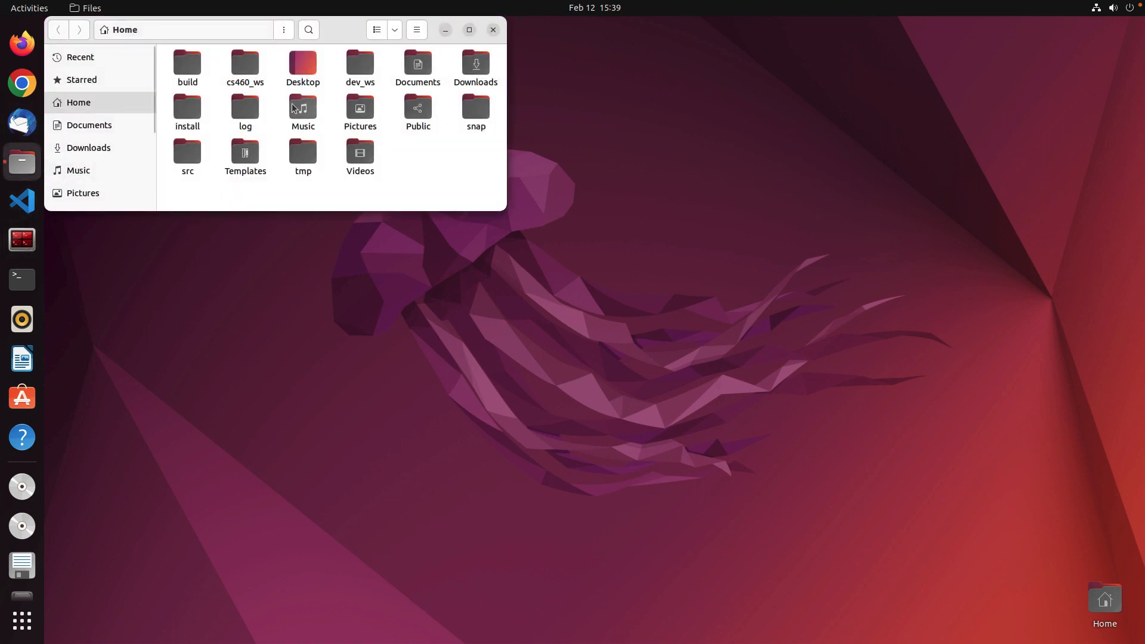
pyautogui.moveTo(243, 92)
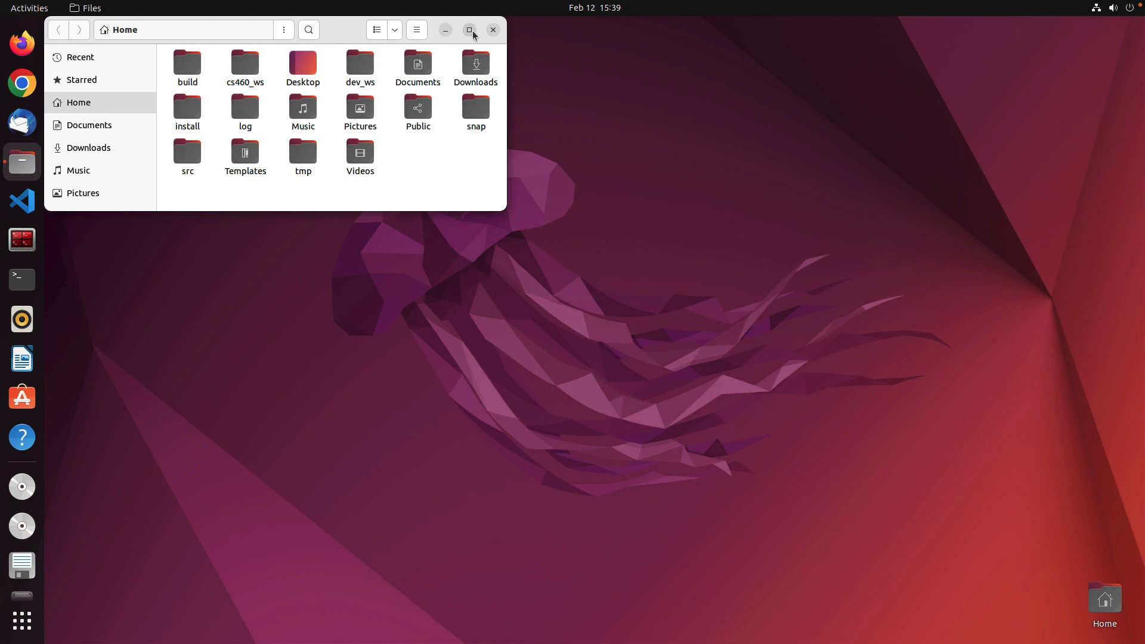
pyautogui.doubleClick(359, 63)
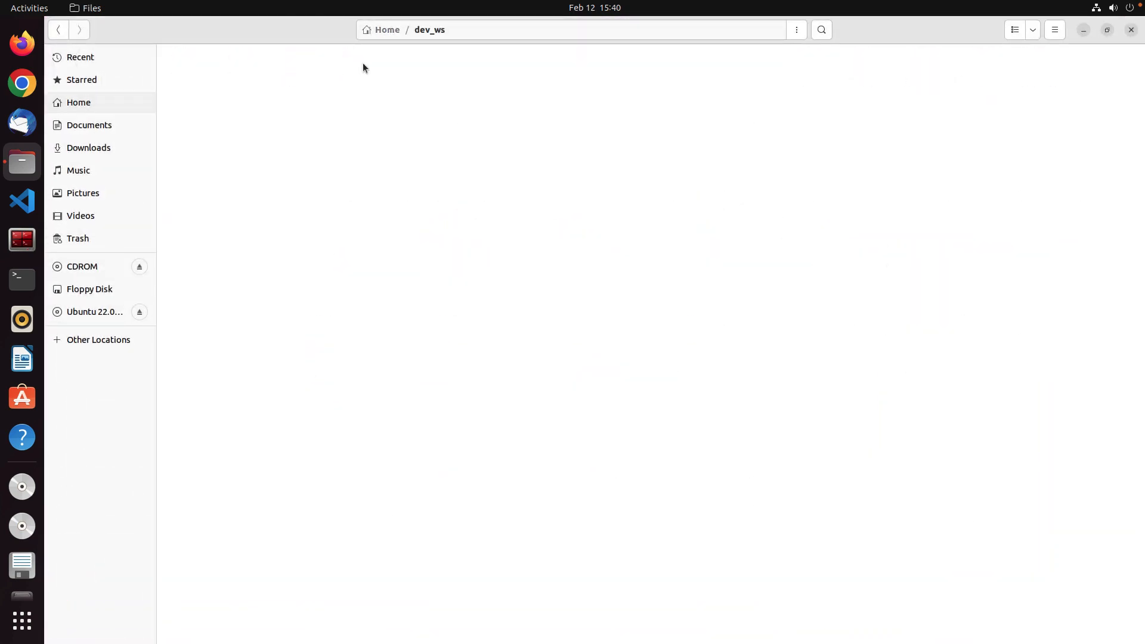
pyautogui.click(387, 30)
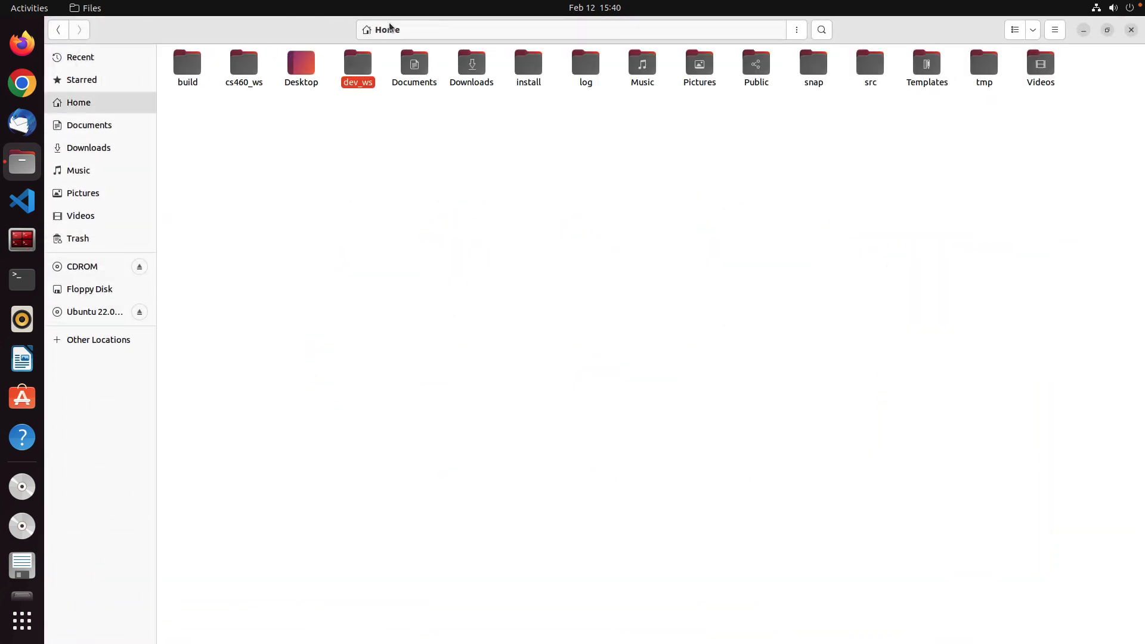
pyautogui.click(357, 65)
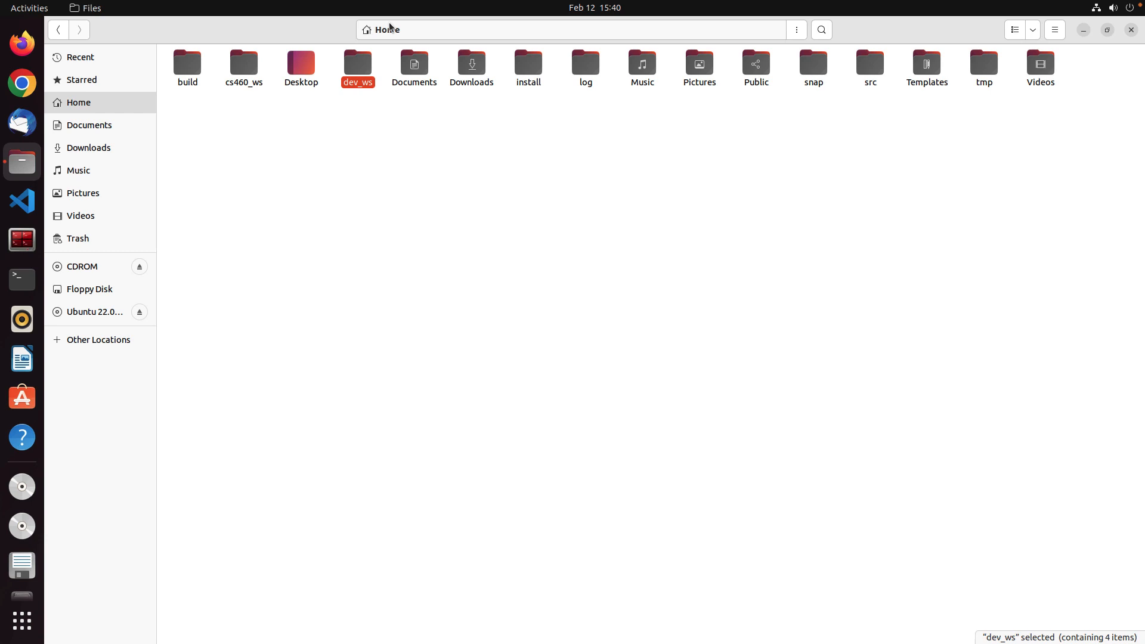
pyautogui.doubleClick(243, 62)
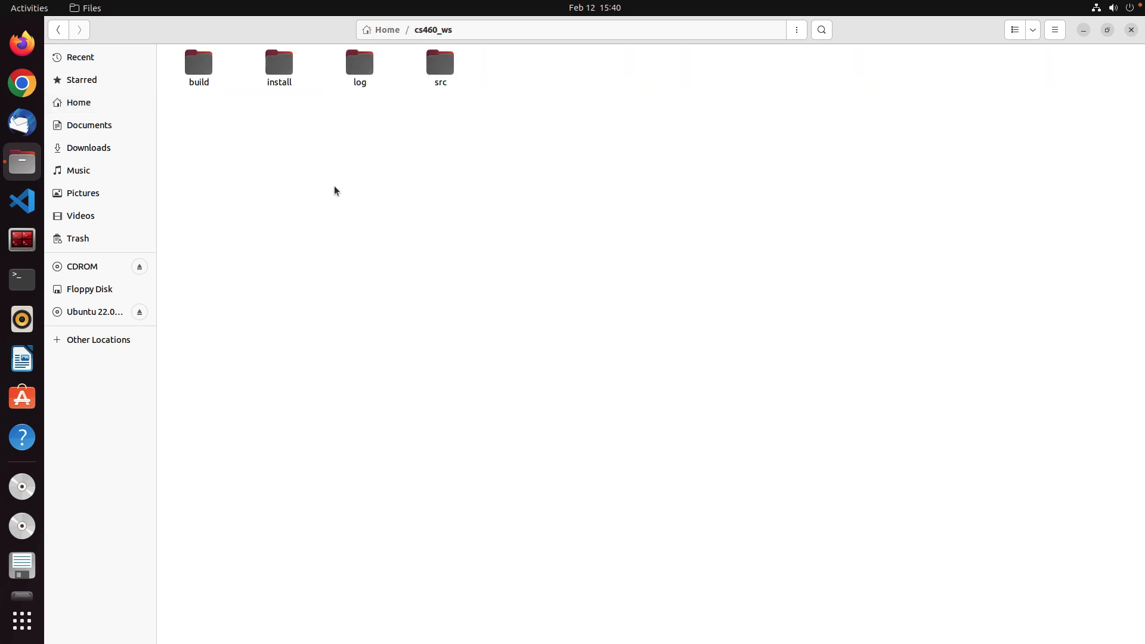
pyautogui.doubleClick(440, 62)
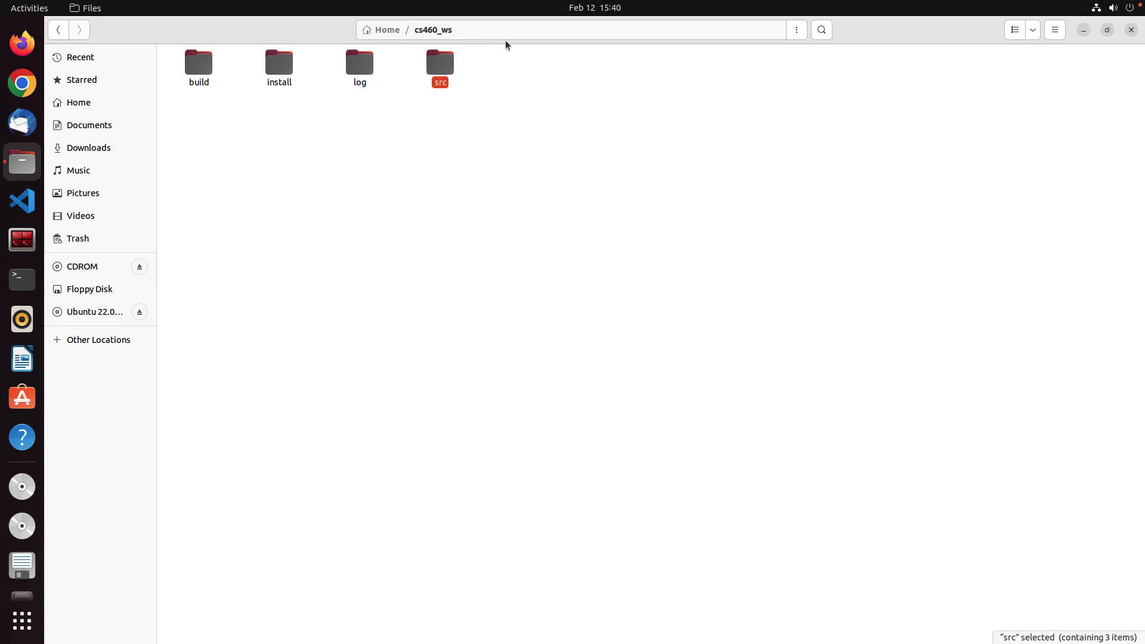
pyautogui.click(537, 201)
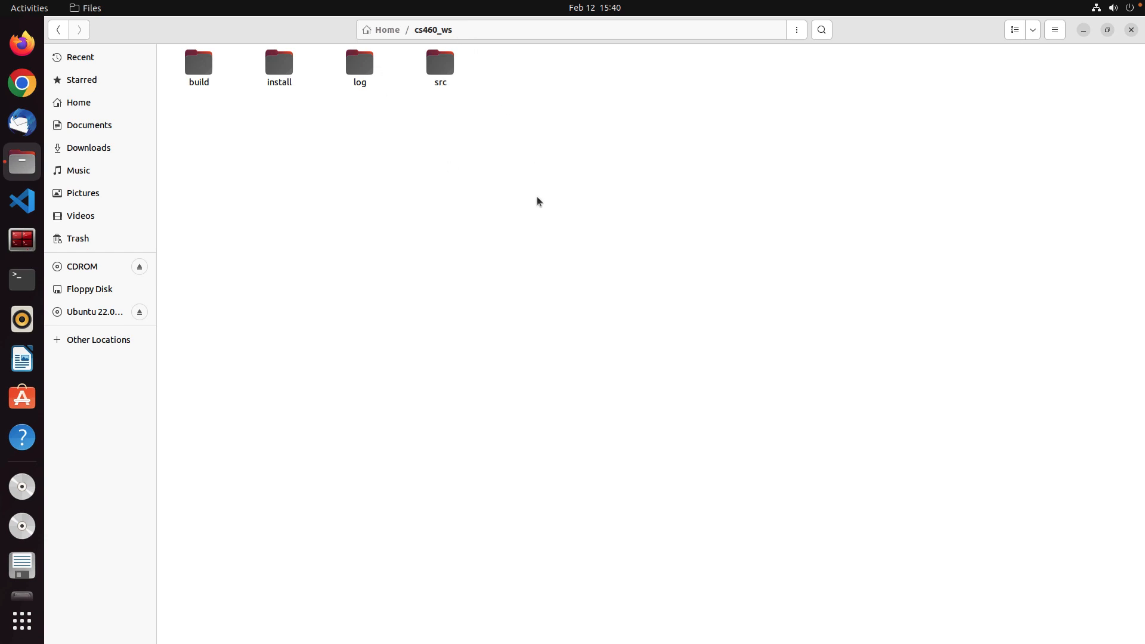
pyautogui.doubleClick(439, 62)
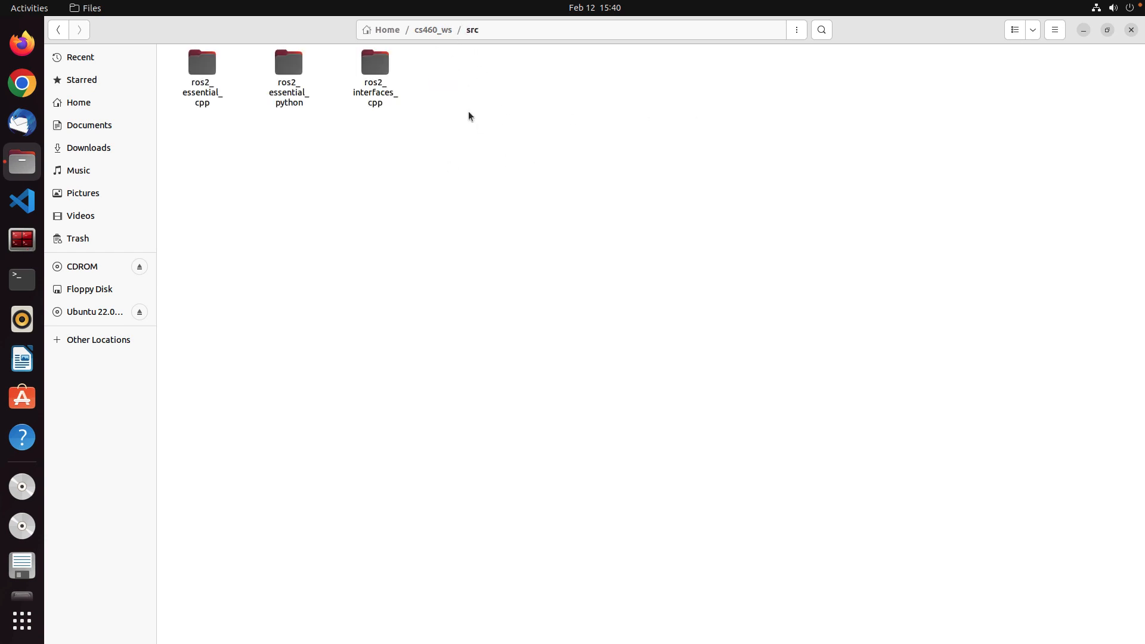
pyautogui.moveTo(21, 239)
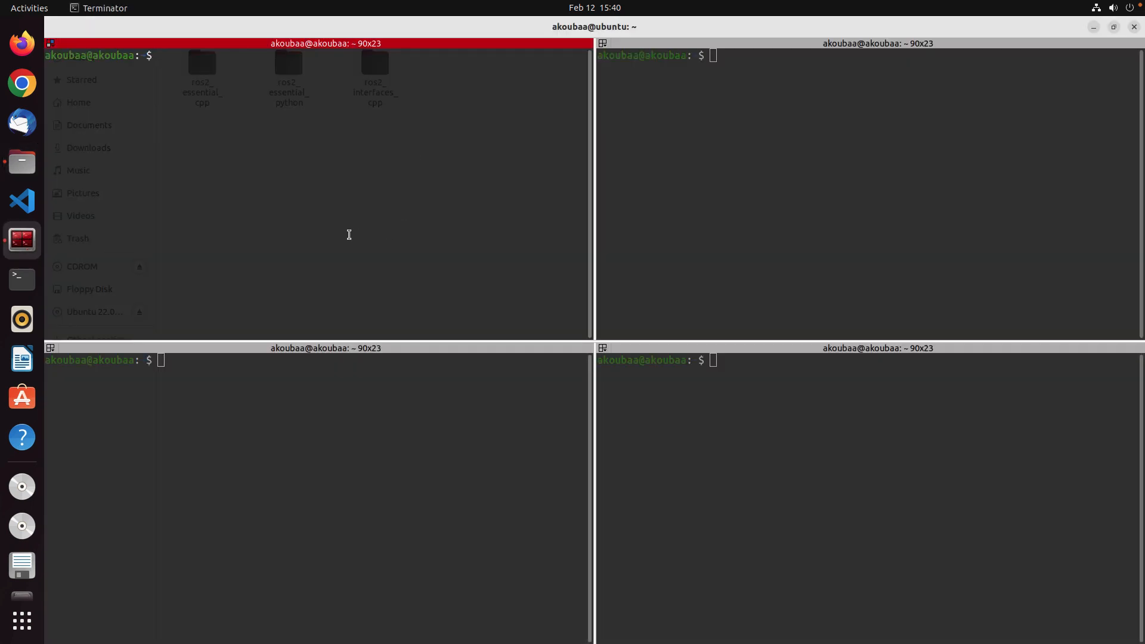
# Step: Open .bashrc with the gb alias, delete duplicated colcon_cd lines 170–201, and save
pyautogui.write("gb'")
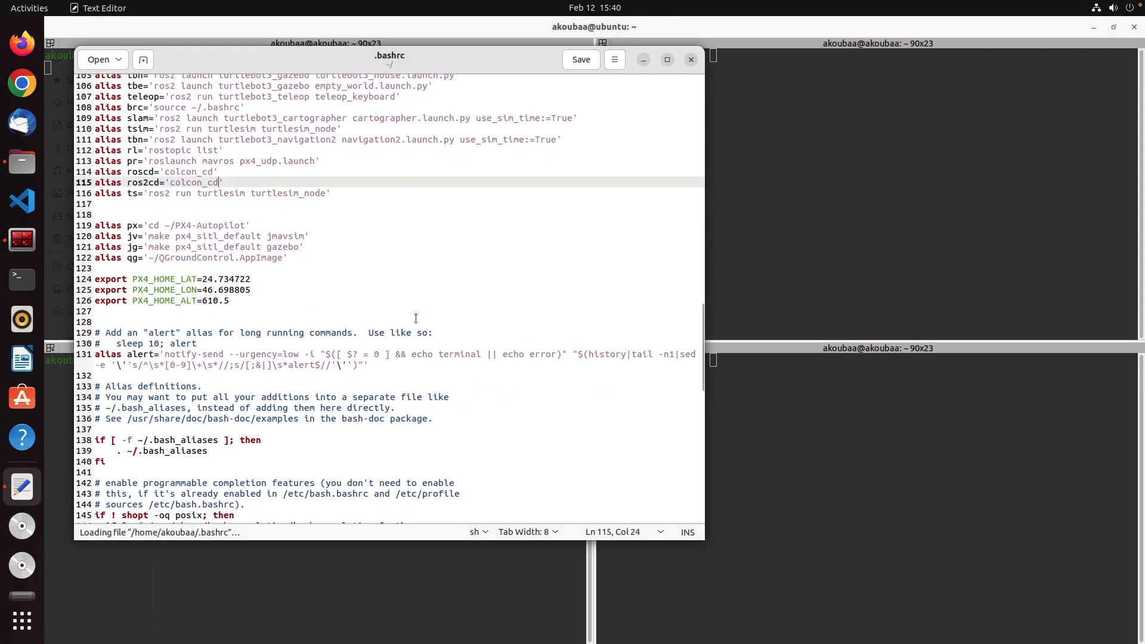
pyautogui.scroll(-3)
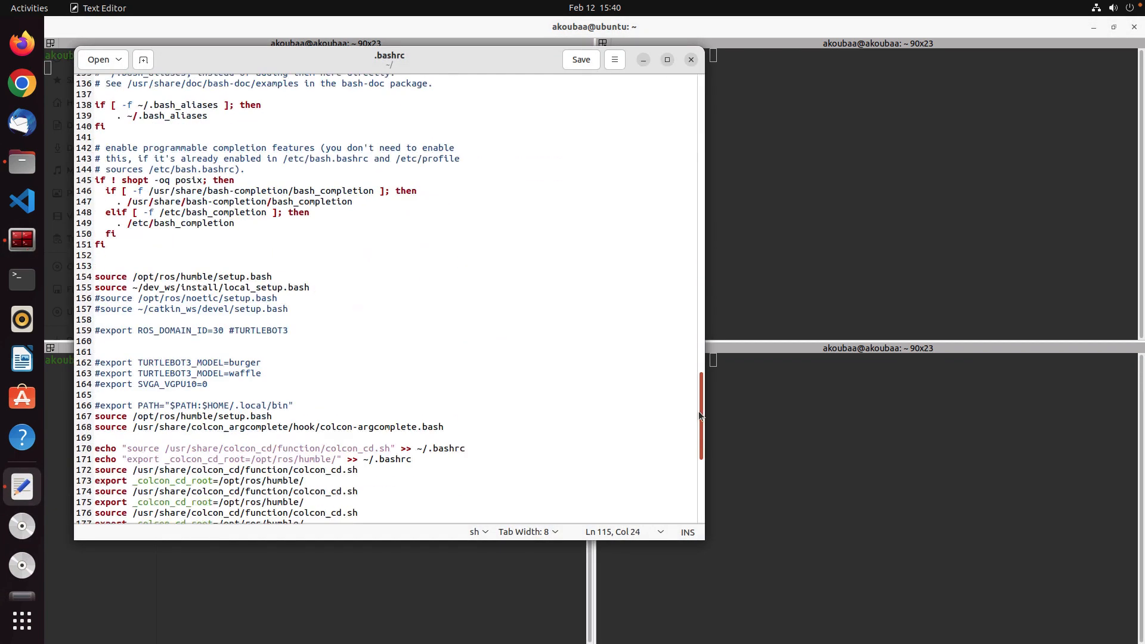
pyautogui.scroll(-3)
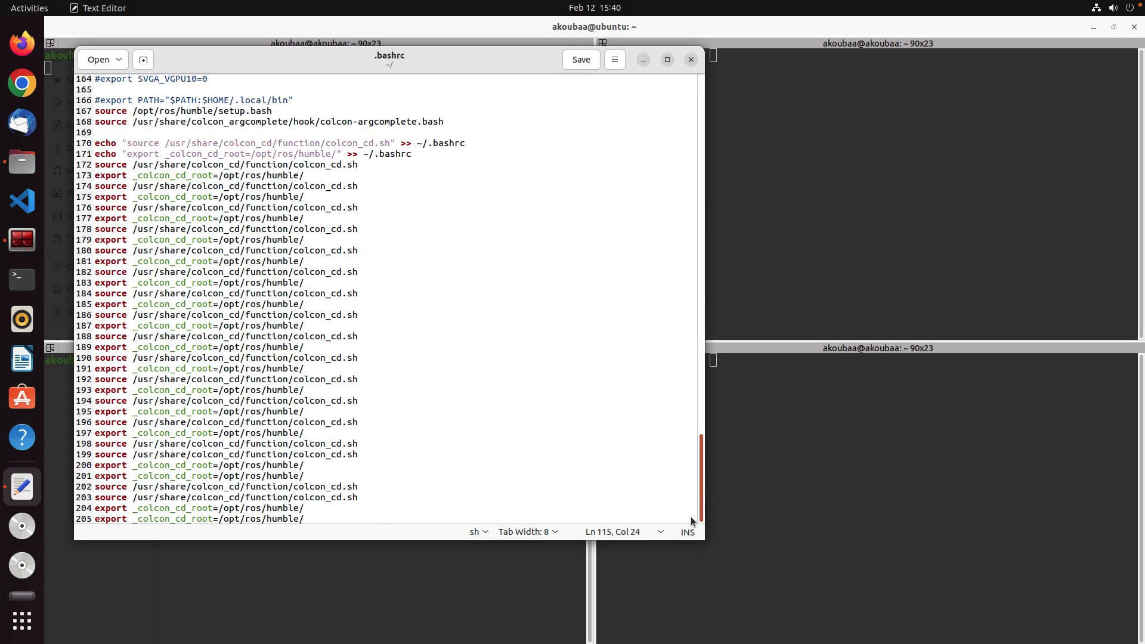
pyautogui.scroll(3)
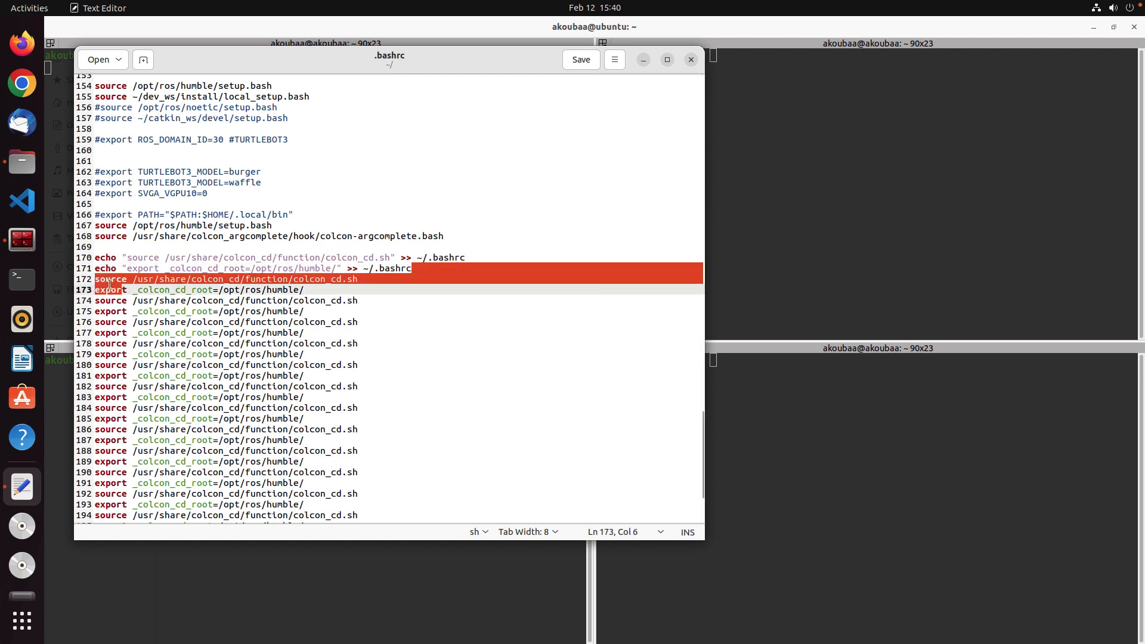
pyautogui.click(95, 257)
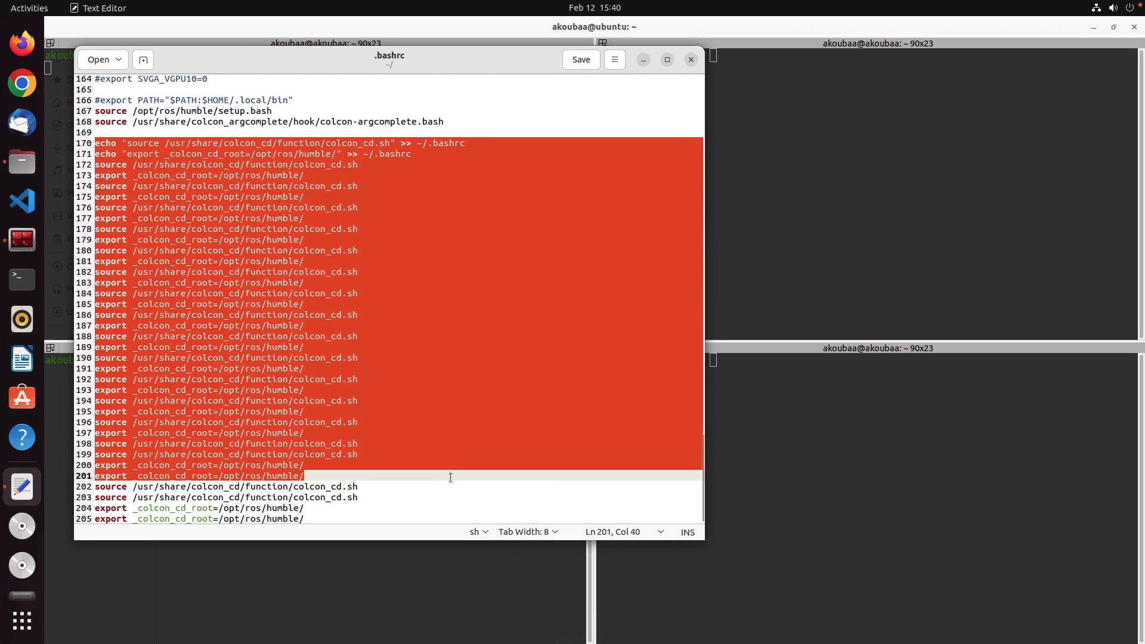
pyautogui.press('Delete')
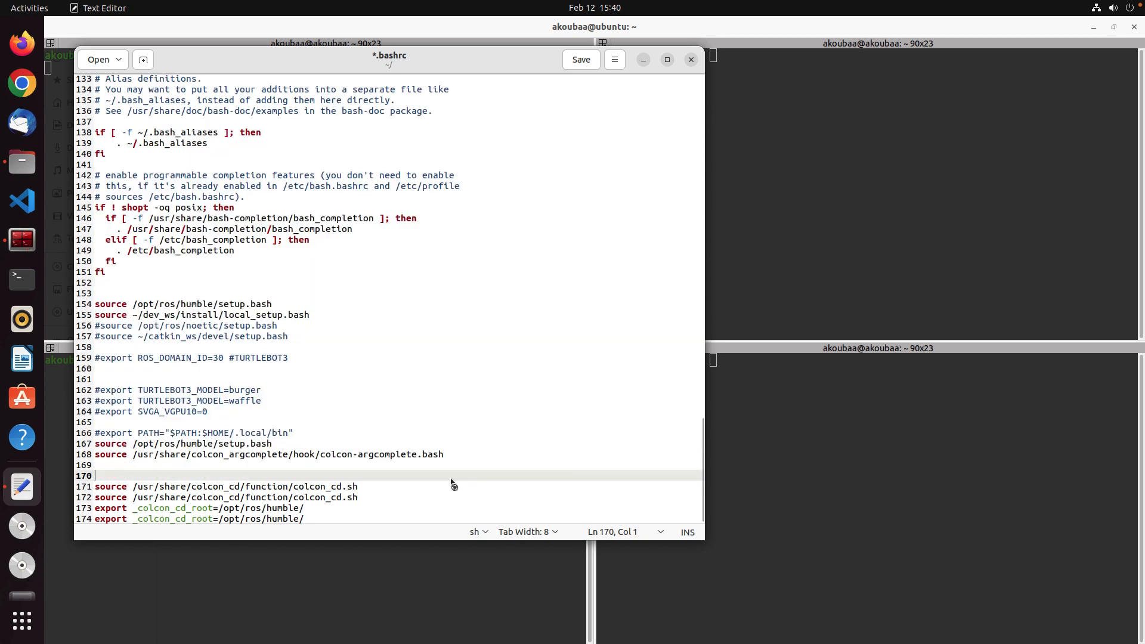
pyautogui.click(580, 59)
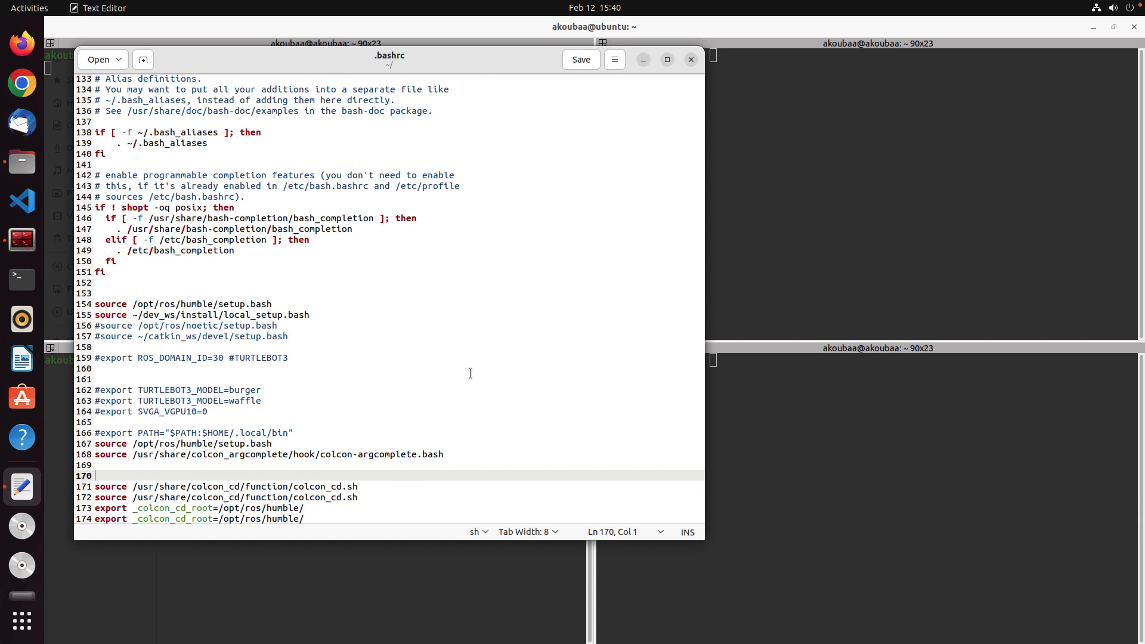
pyautogui.click(579, 59)
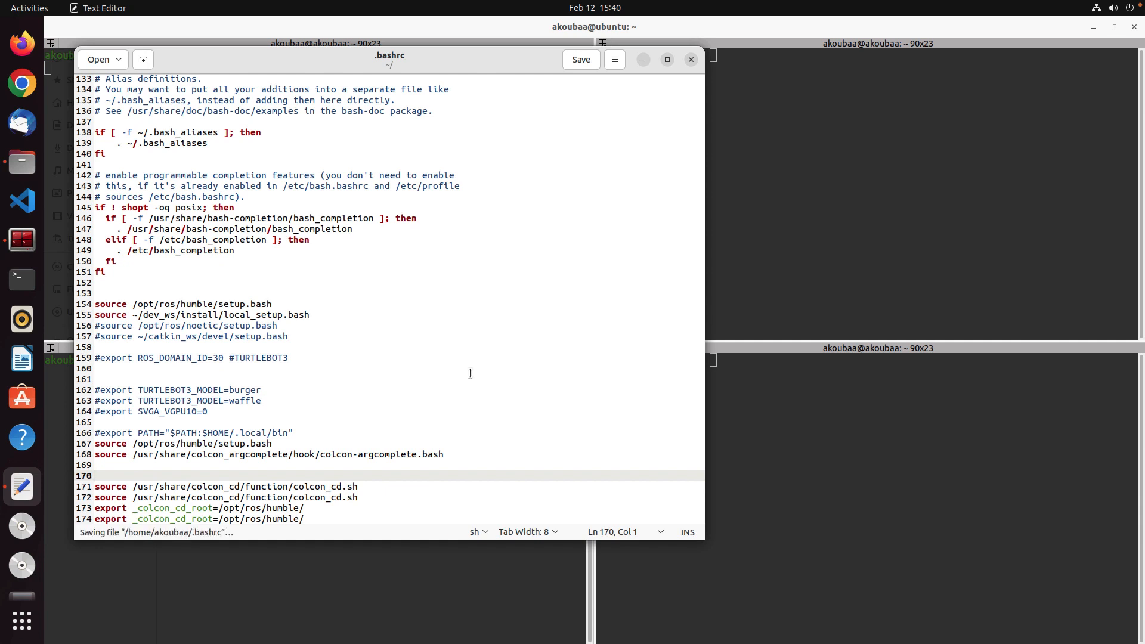
pyautogui.moveTo(354, 304)
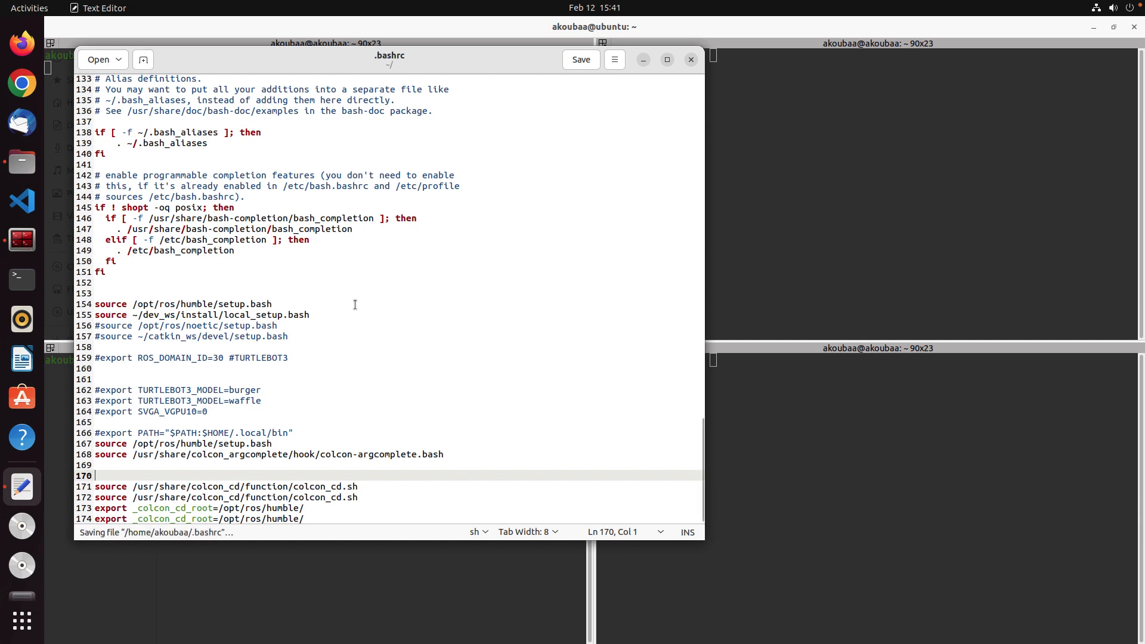
pyautogui.moveTo(91, 318)
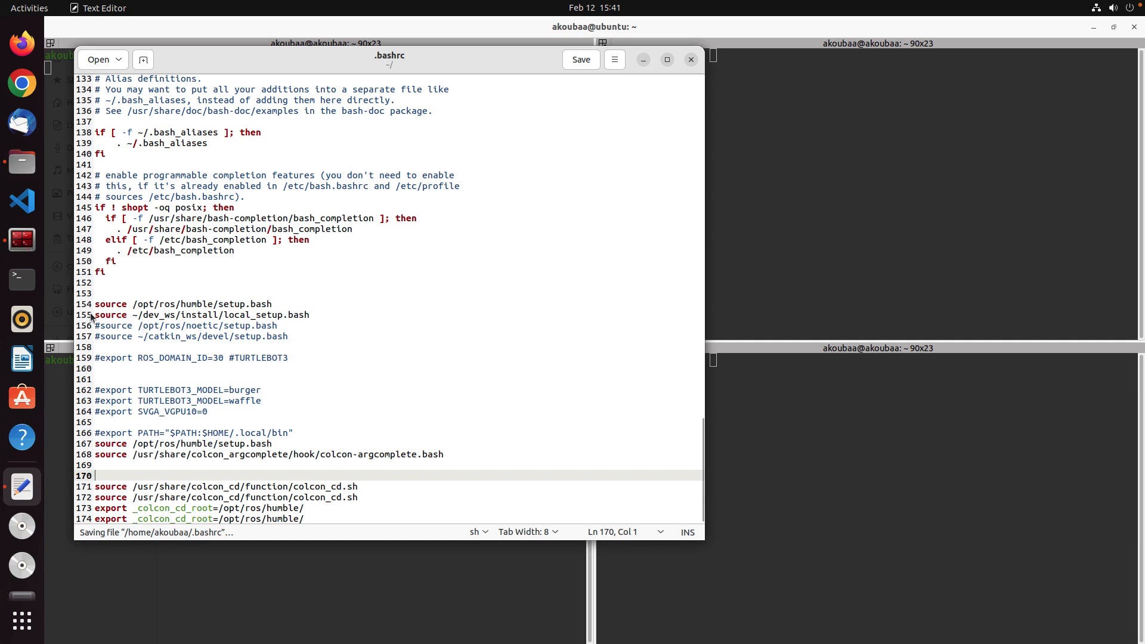
# Step: Comment out the dev_ws source line and duplicate it, replacing dev_ws with CS460_ws
pyautogui.click(109, 304)
pyautogui.write('#')
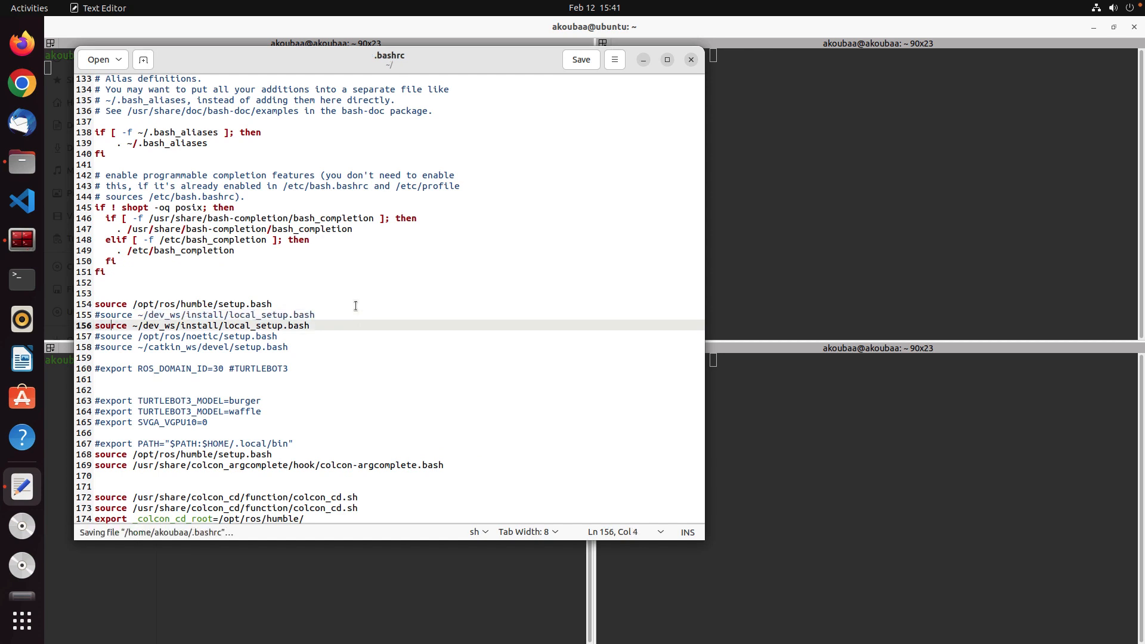
pyautogui.doubleClick(149, 325)
pyautogui.write('CS460')
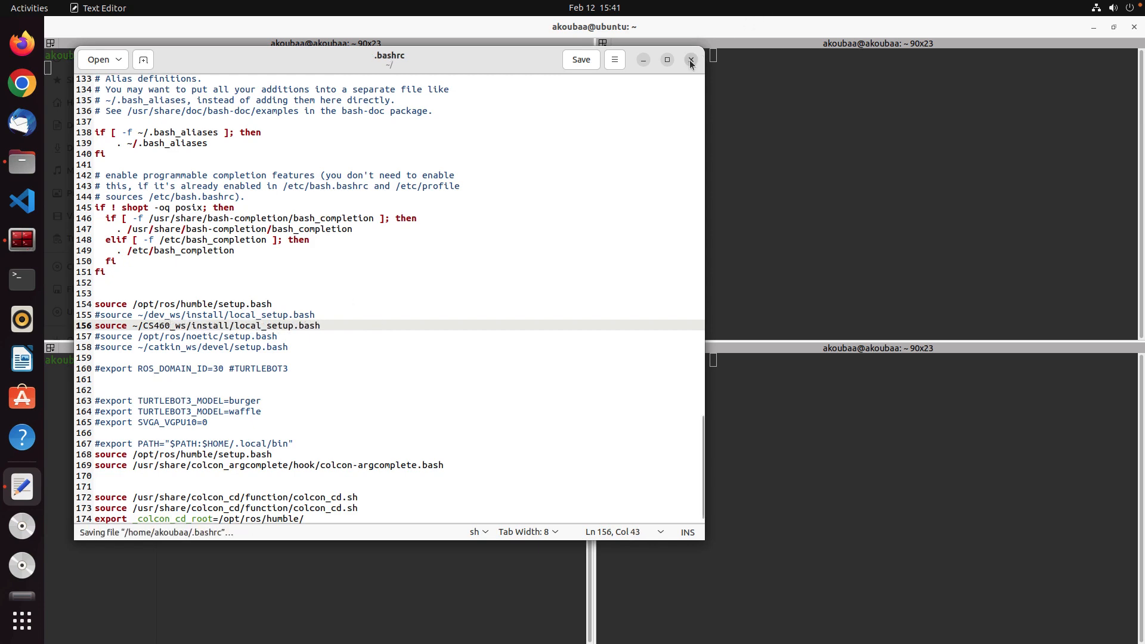
# Step: Close Text Editor and erase the mistyped GB command in Terminator
pyautogui.click(689, 59)
pyautogui.write("'")
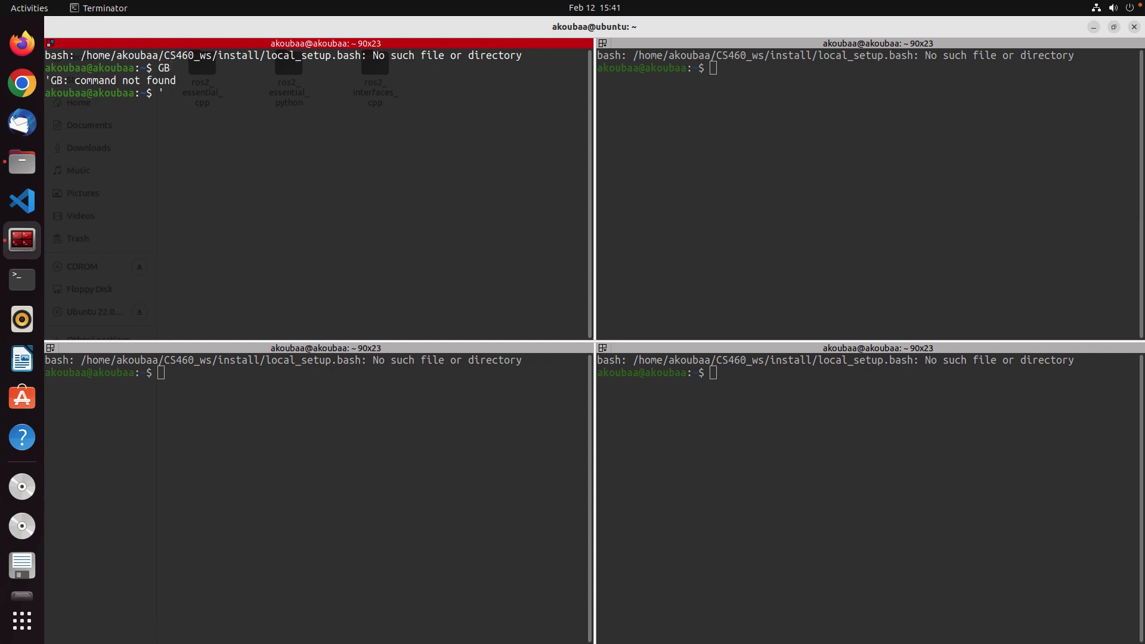
pyautogui.write('GB')
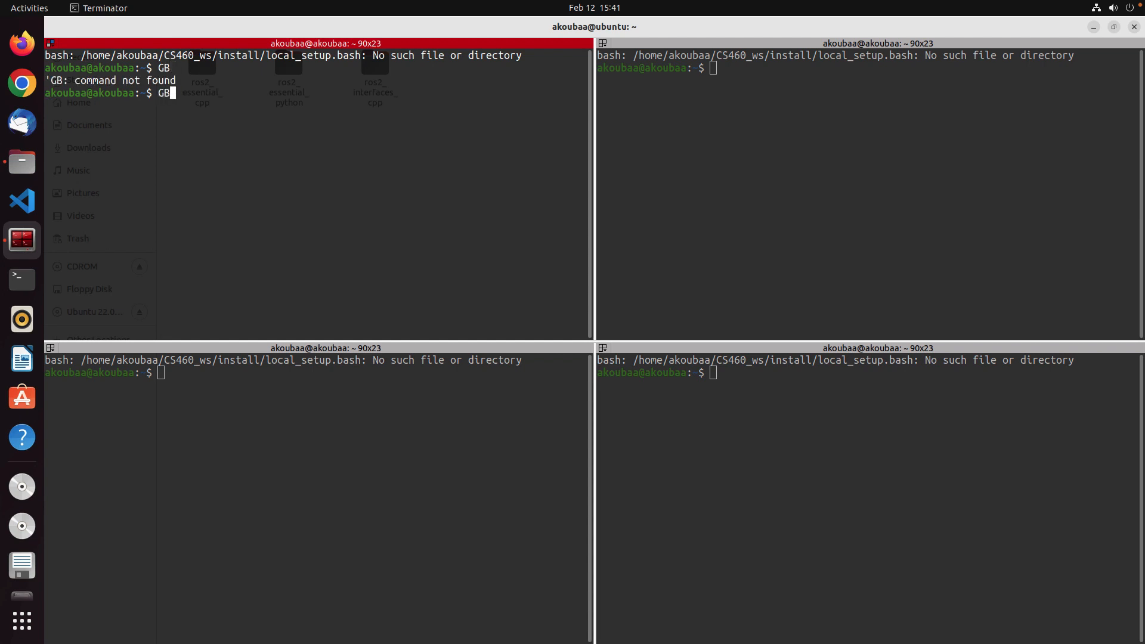
pyautogui.press('Backspace')
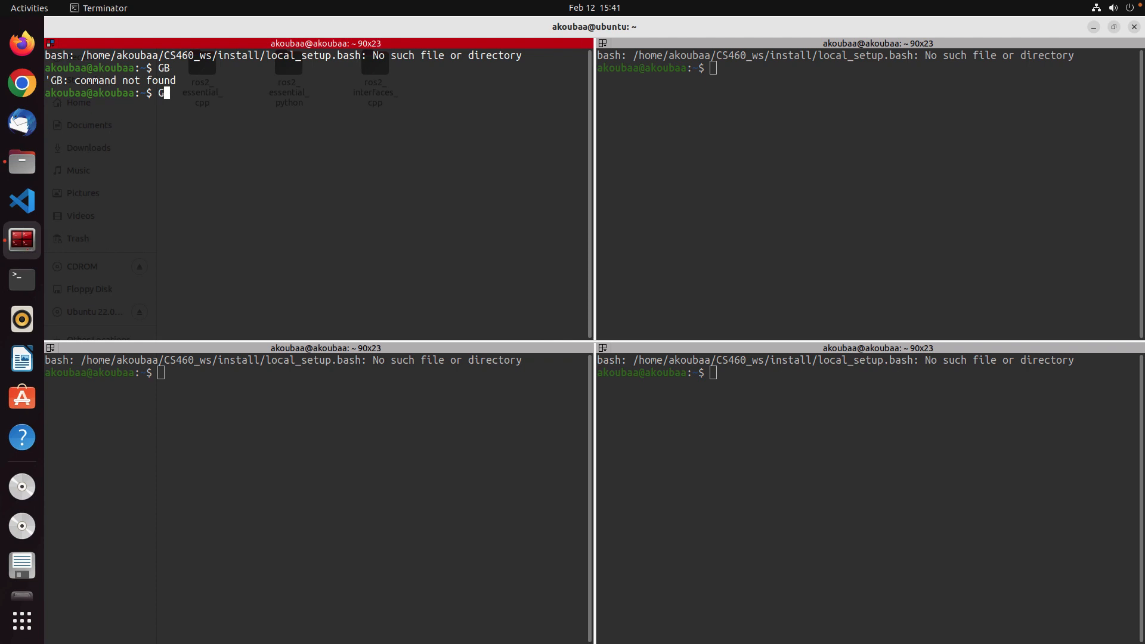
pyautogui.press('BackSpace')
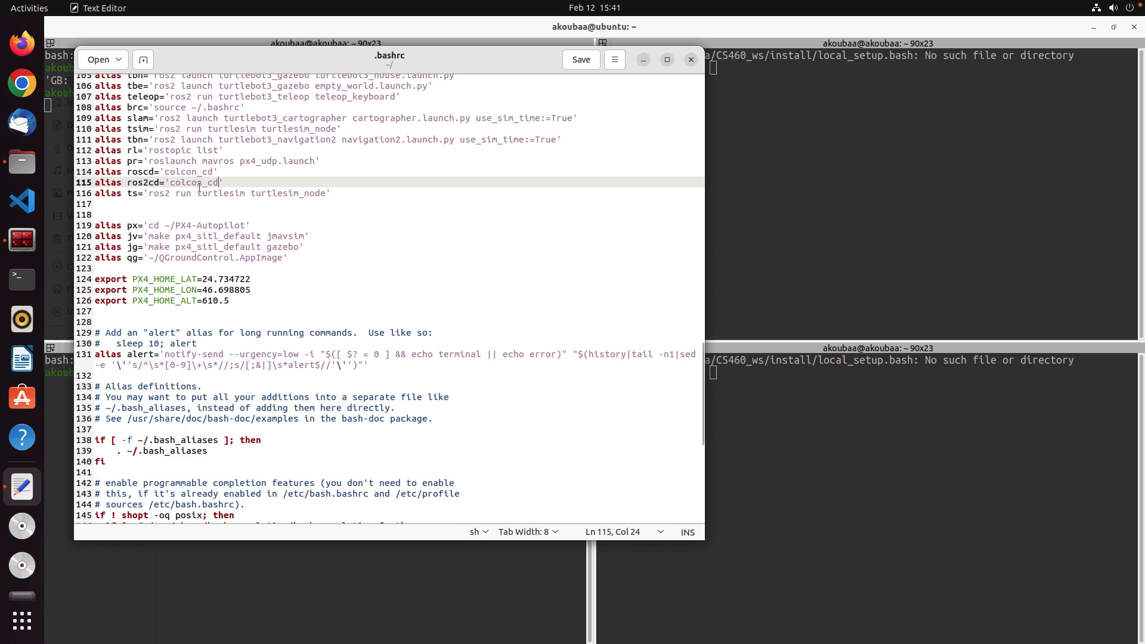
# Step: Fix the .bashrc source path to lowercase ~/cs460_ws/install/local_setup.bash and save
pyautogui.scroll(-3)
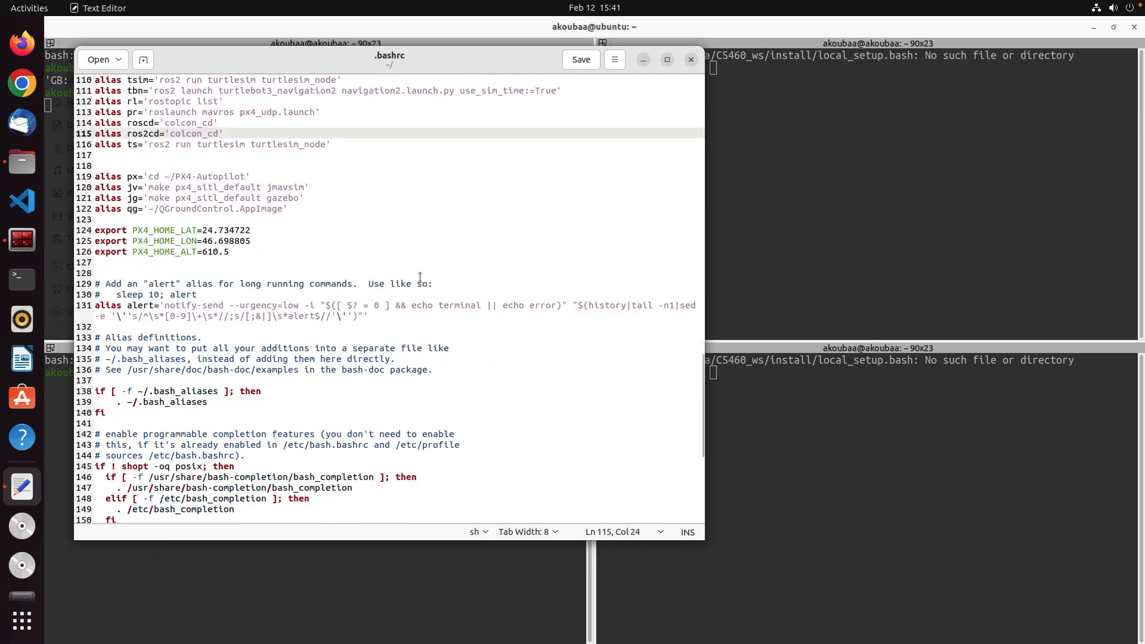
pyautogui.scroll(-3)
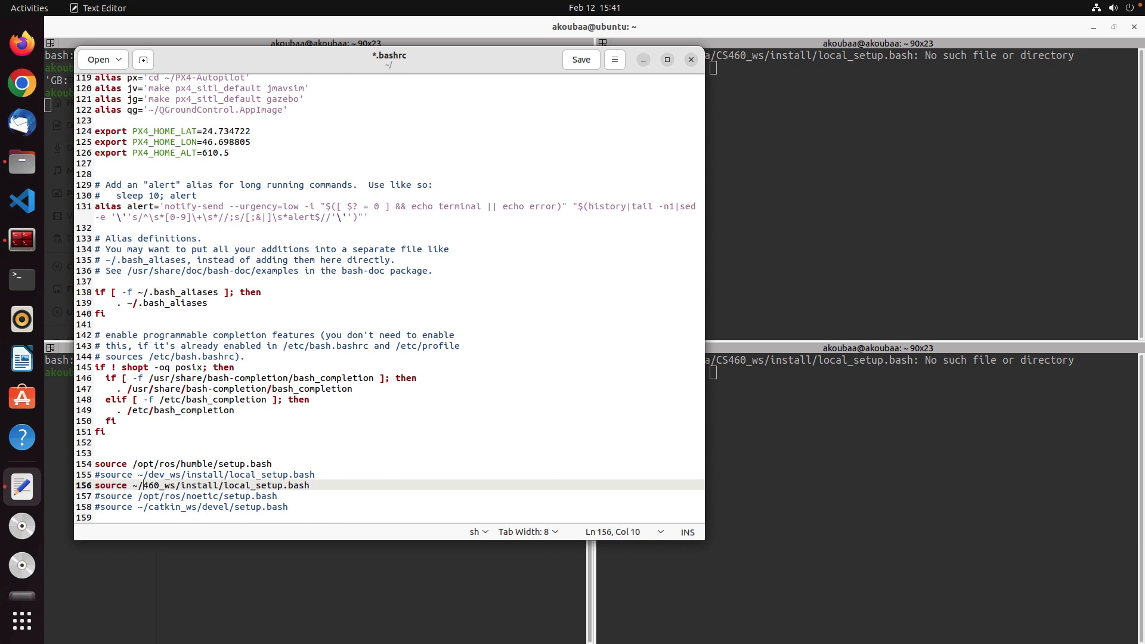
pyautogui.click(579, 59)
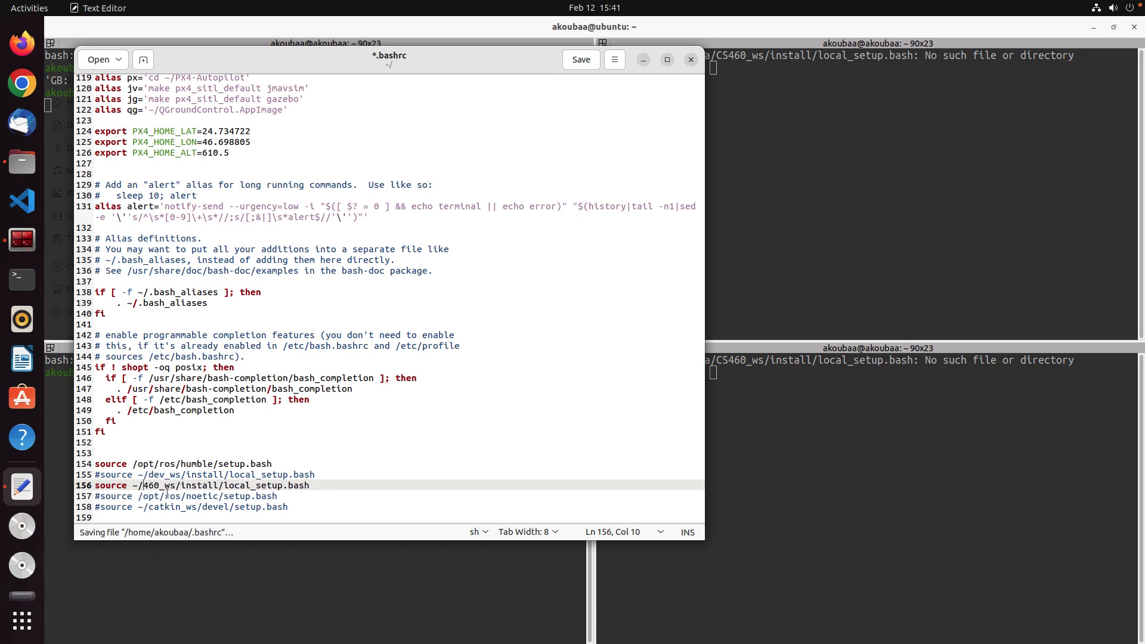
pyautogui.write('cs')
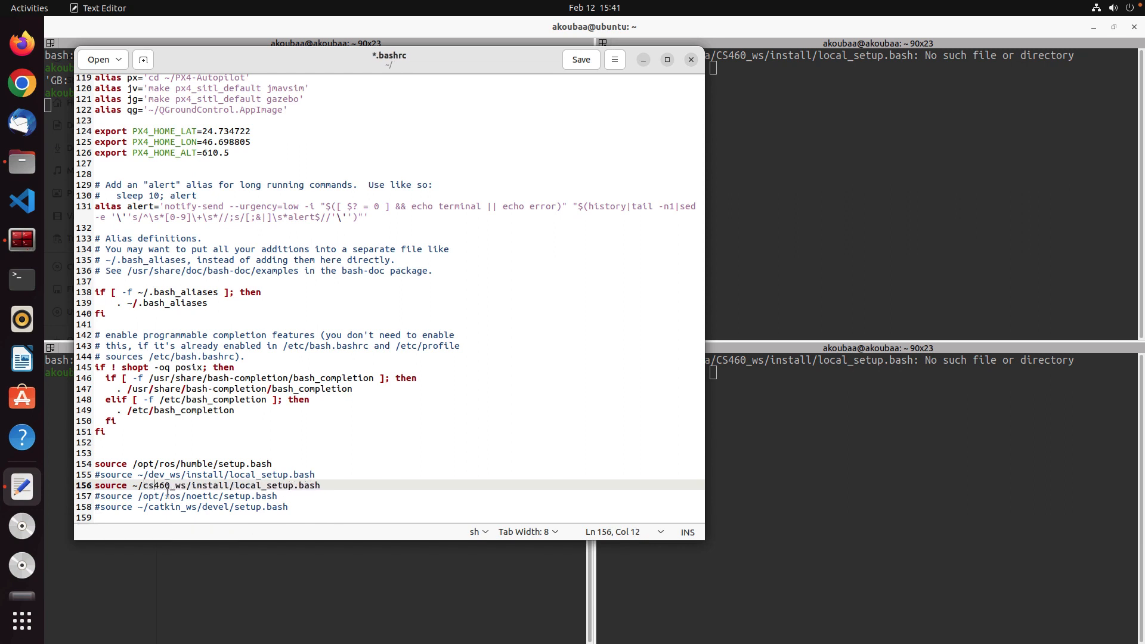
pyautogui.click(578, 59)
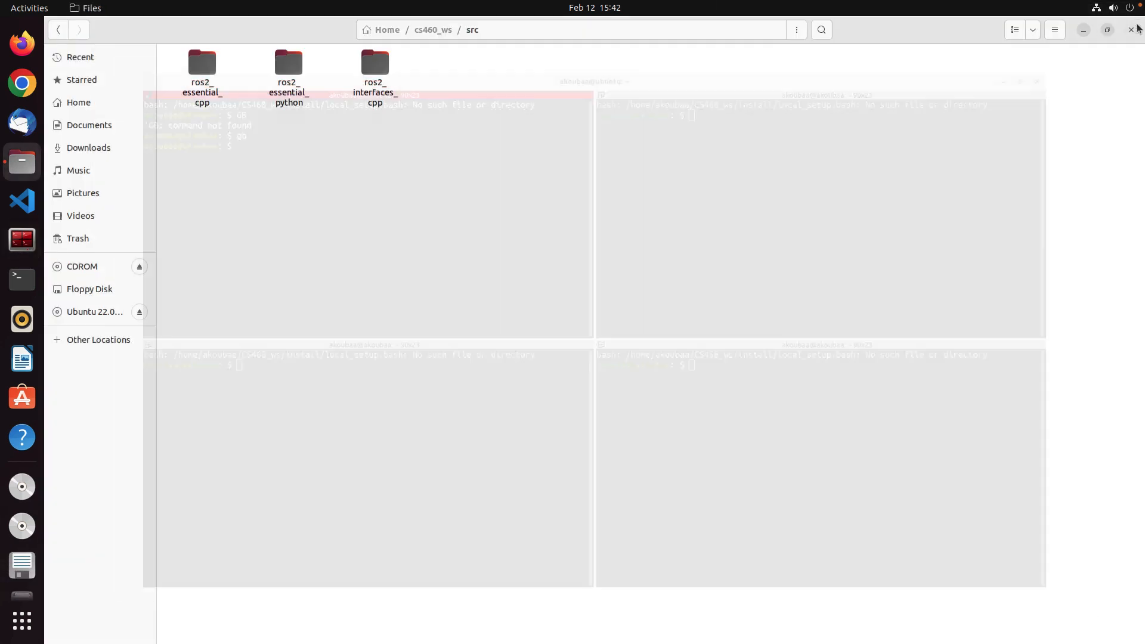
# Step: Close the Files window and launch Visual Studio Code
pyautogui.click(21, 241)
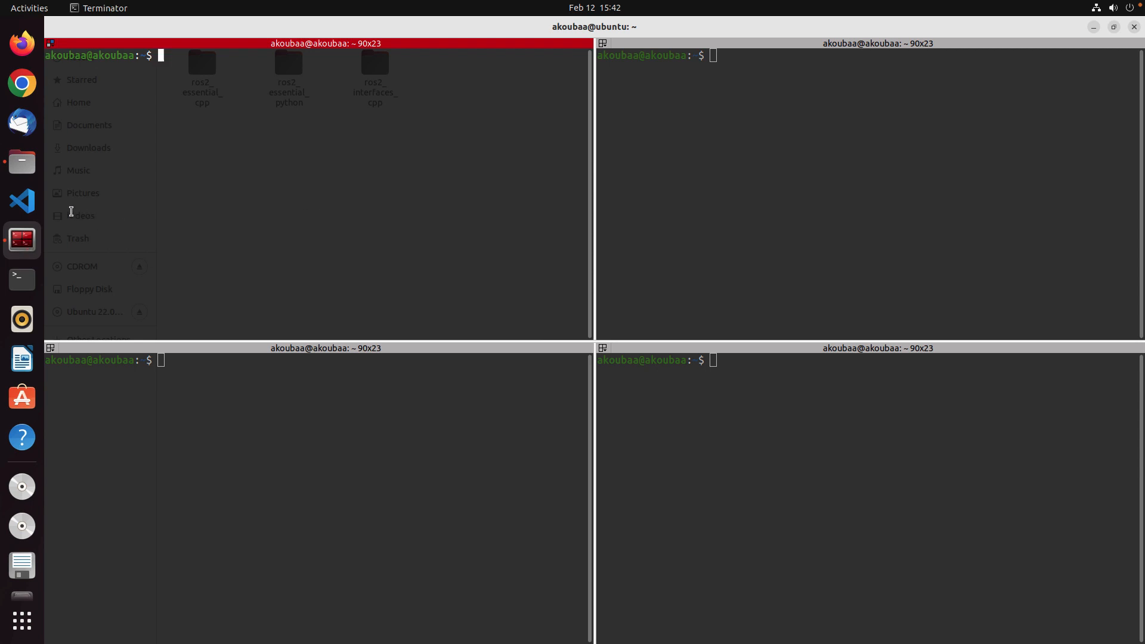
pyautogui.moveTo(22, 201)
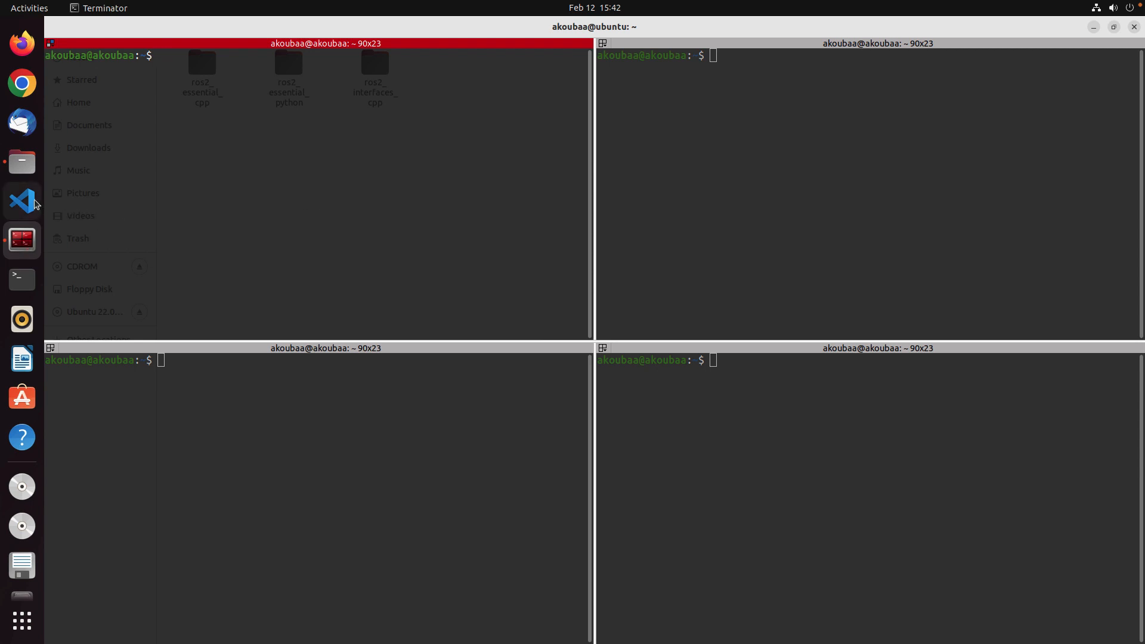
pyautogui.click(22, 202)
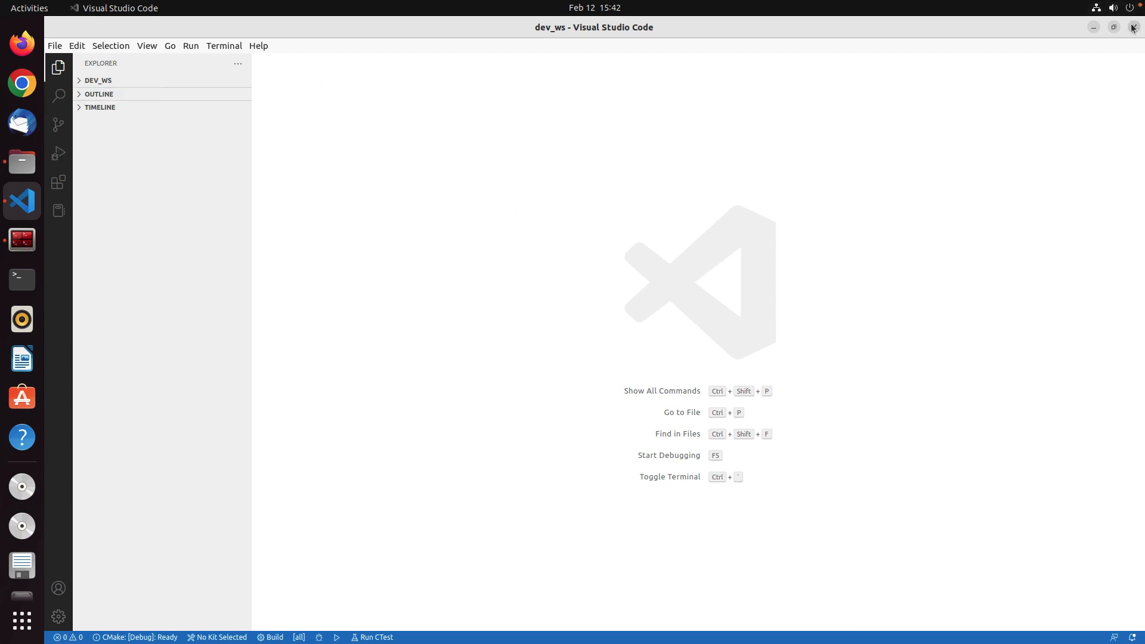
# Step: Open cs460_ws in VS Code, expand src, accept the CMake prompt, return to Terminator
pyautogui.click(54, 45)
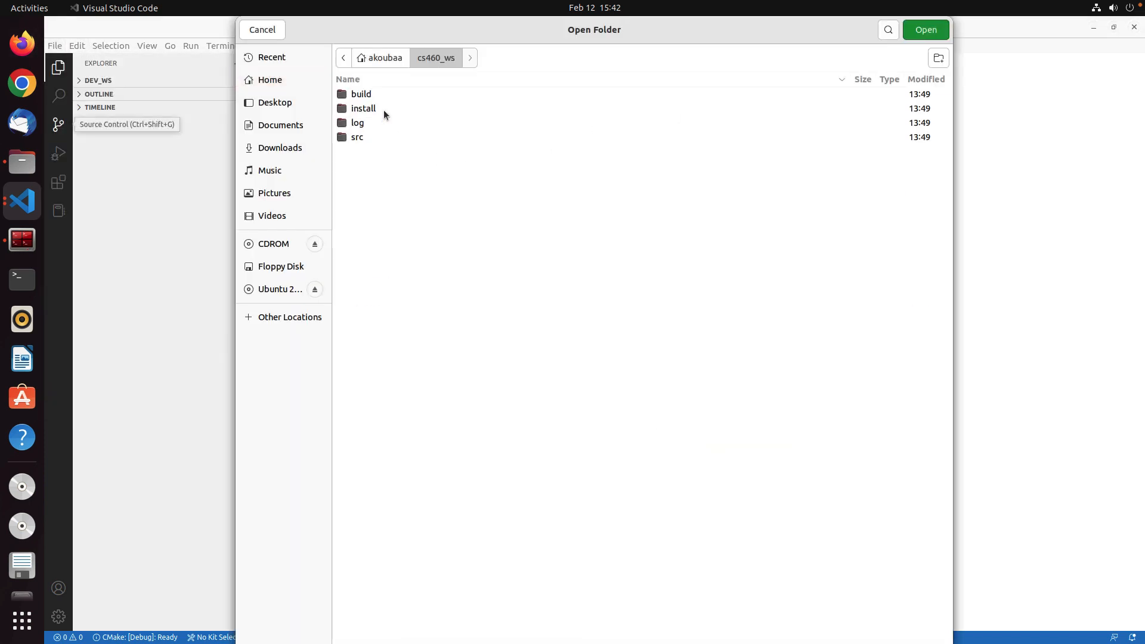
pyautogui.click(924, 30)
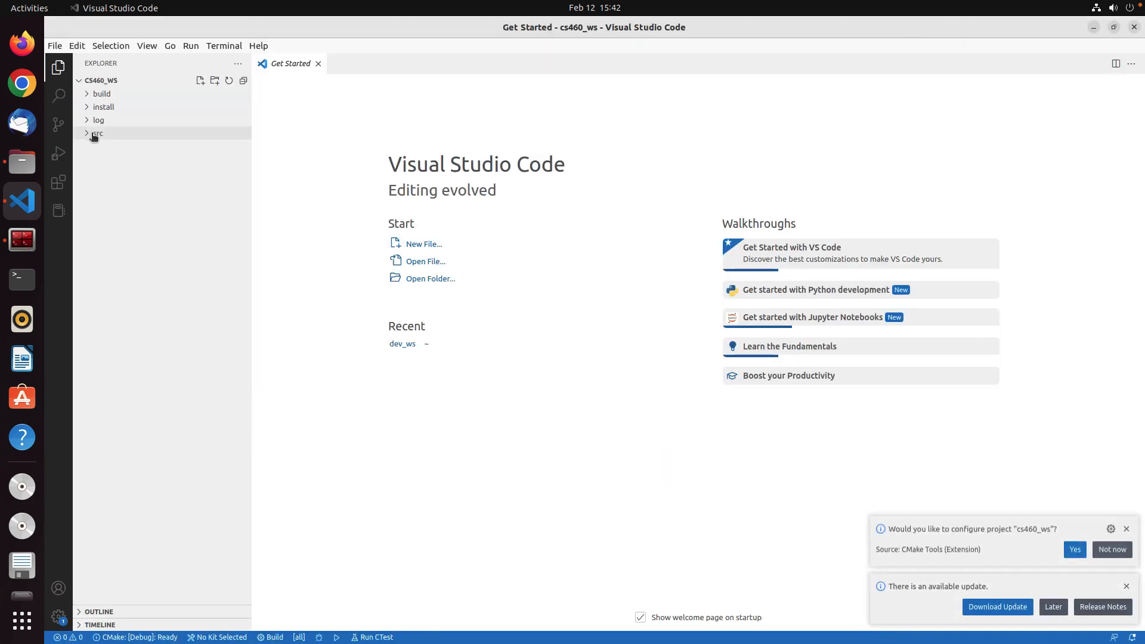
pyautogui.click(97, 133)
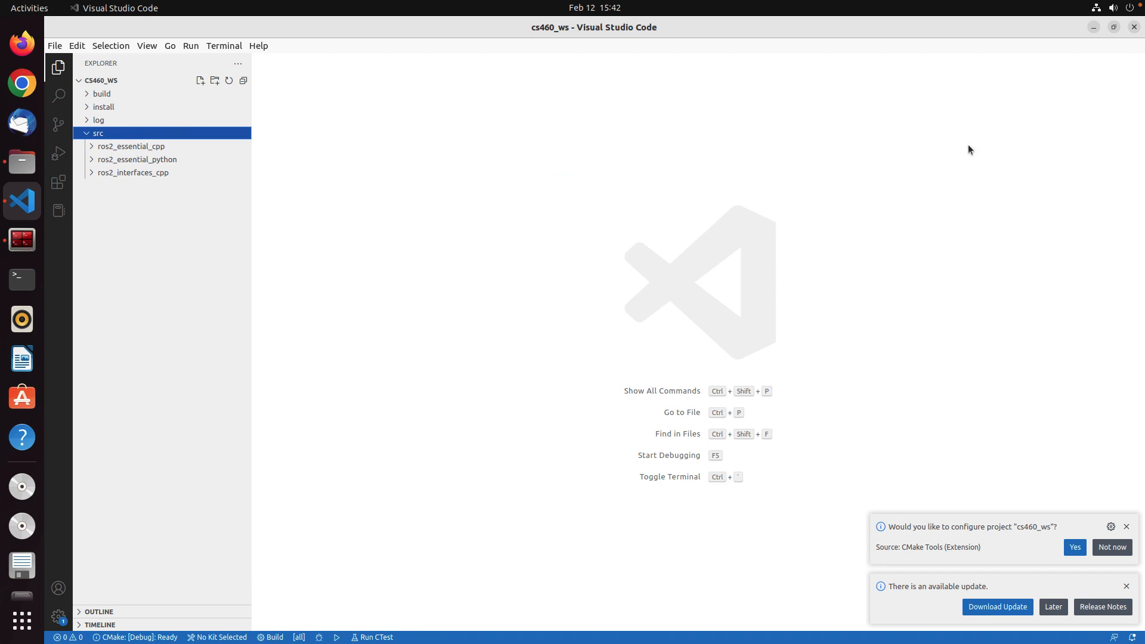
pyautogui.click(1073, 546)
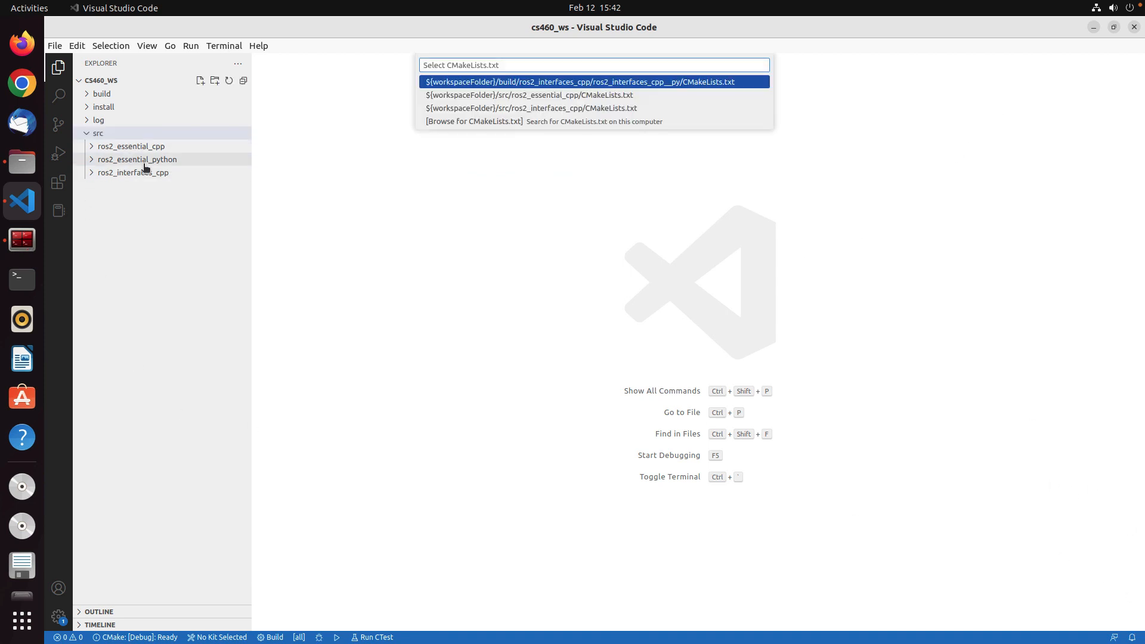
pyautogui.moveTo(124, 198)
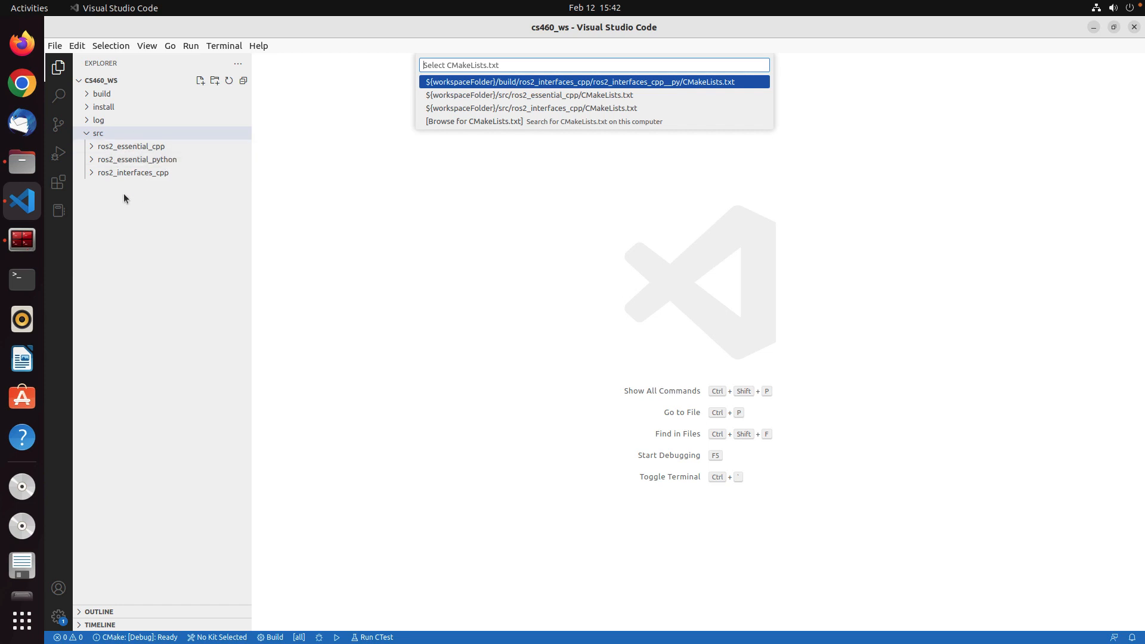
pyautogui.click(22, 240)
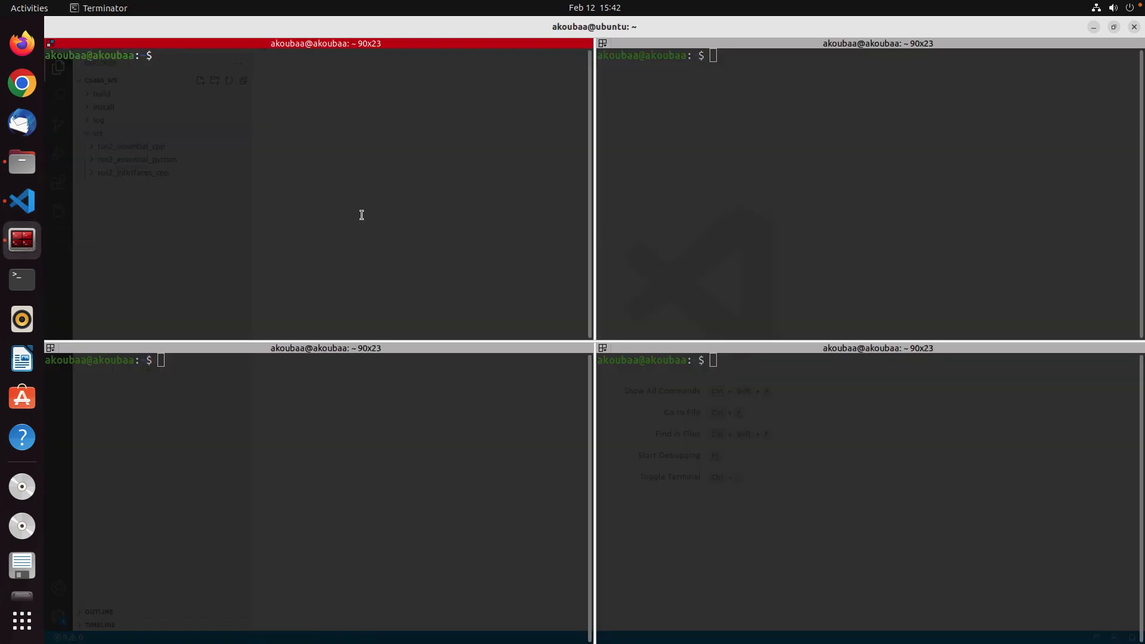
# Step: Change into the cs460_ws/src workspace source folder
pyautogui.write('C')
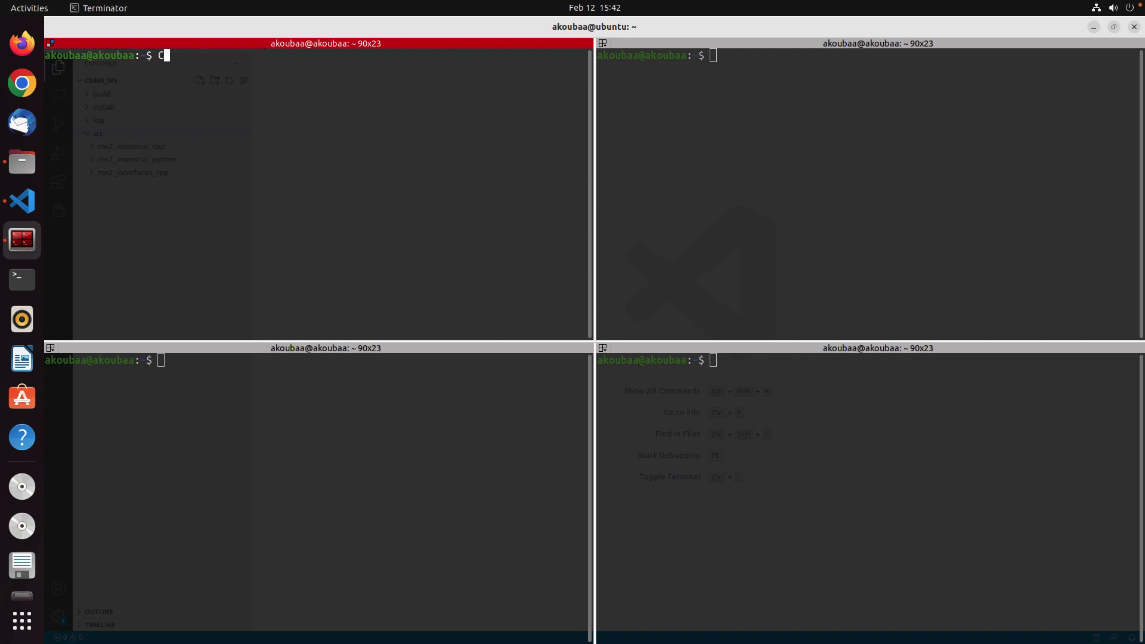
pyautogui.press('BackSpace')
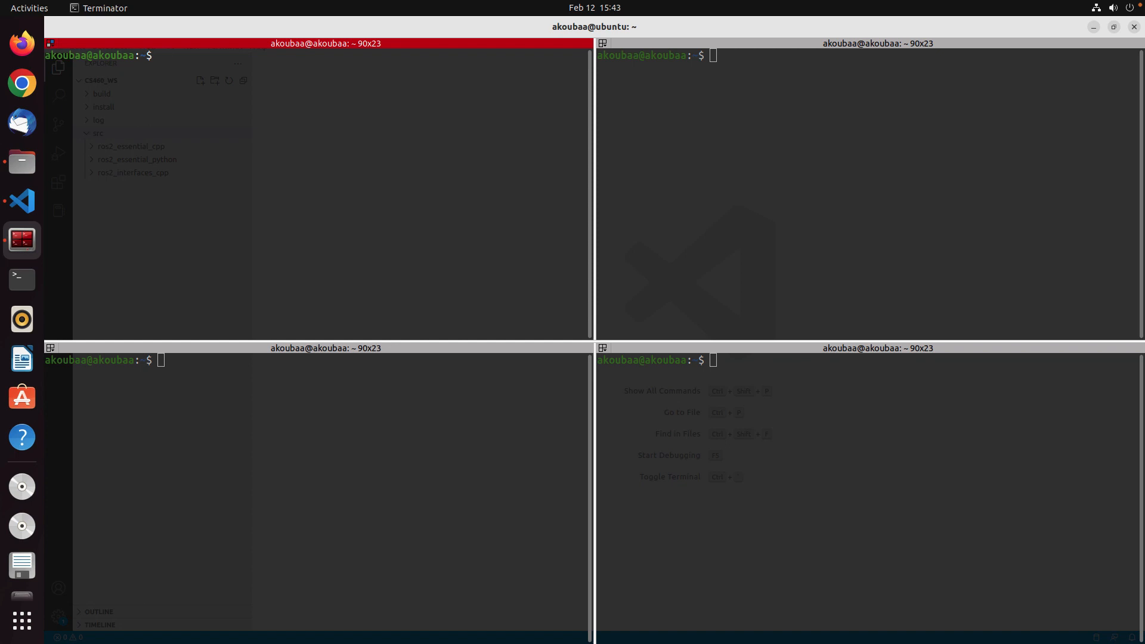
pyautogui.write('cd')
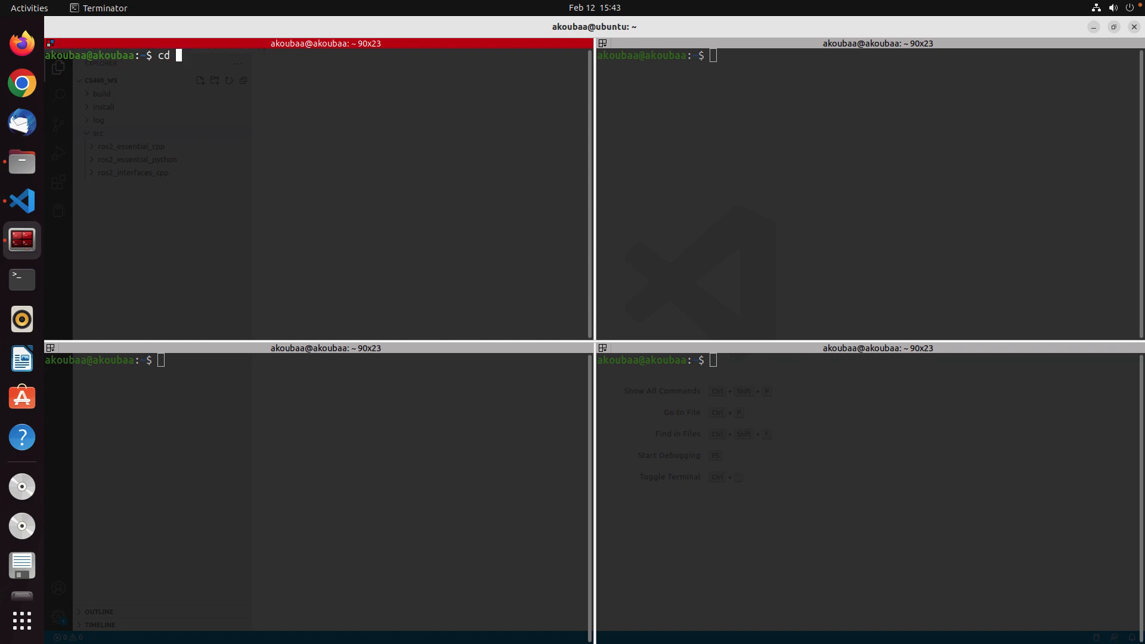
pyautogui.press('BackSpace')
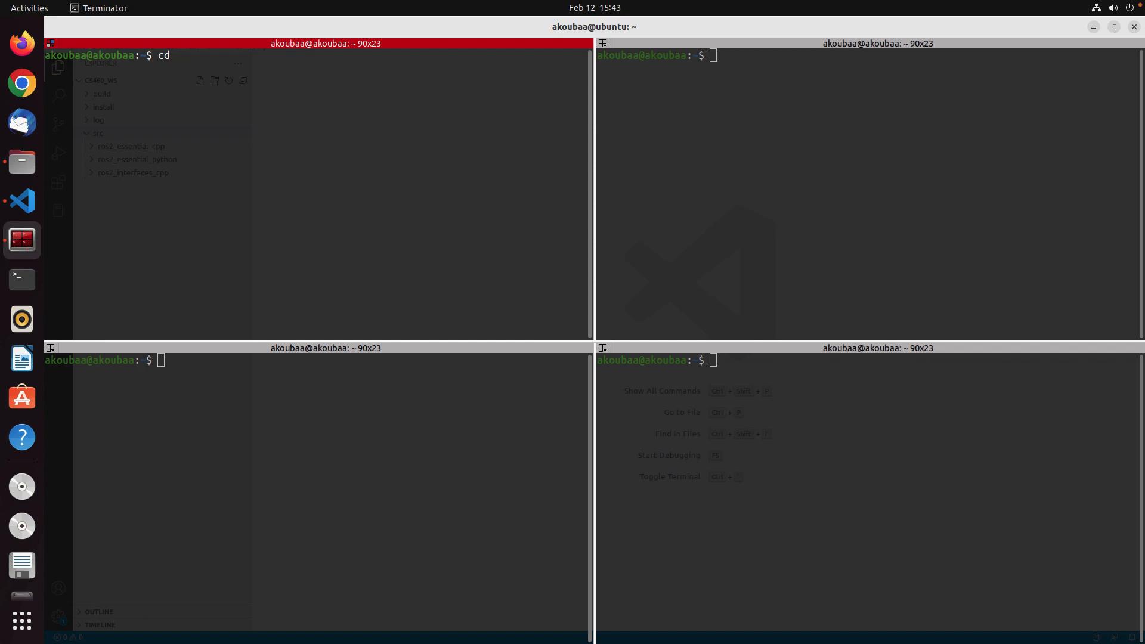
pyautogui.write('cs460_ws/')
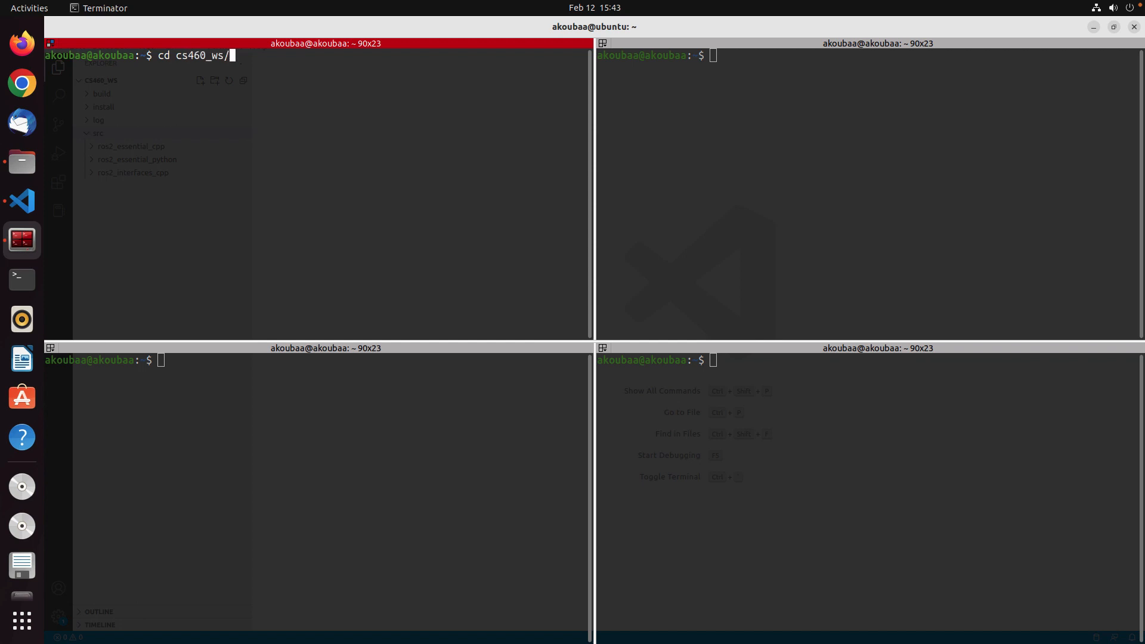
pyautogui.press('Return')
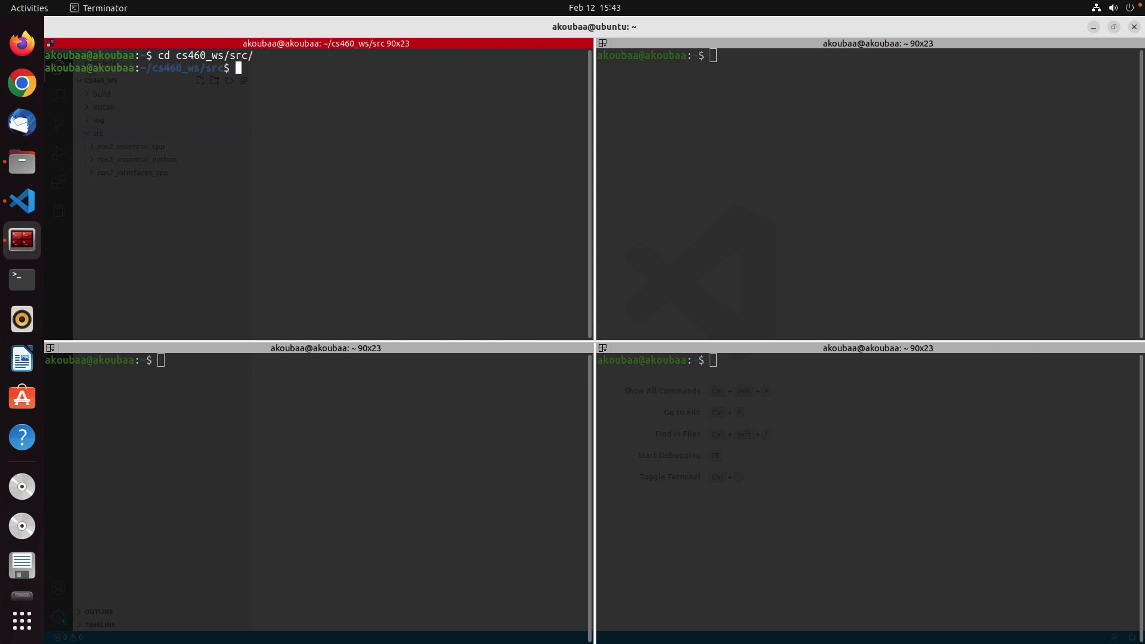
# Step: Type 'ros2 pkg create --build-type ament_python ros2_motion' at the prompt
pyautogui.write('ros2')
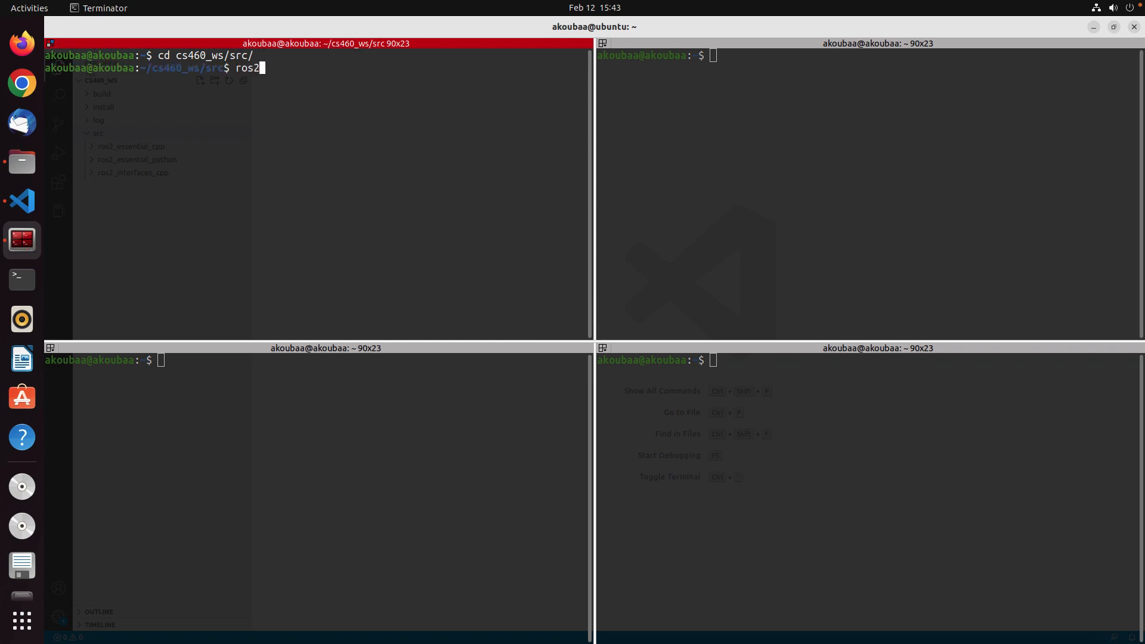
pyautogui.write('cr')
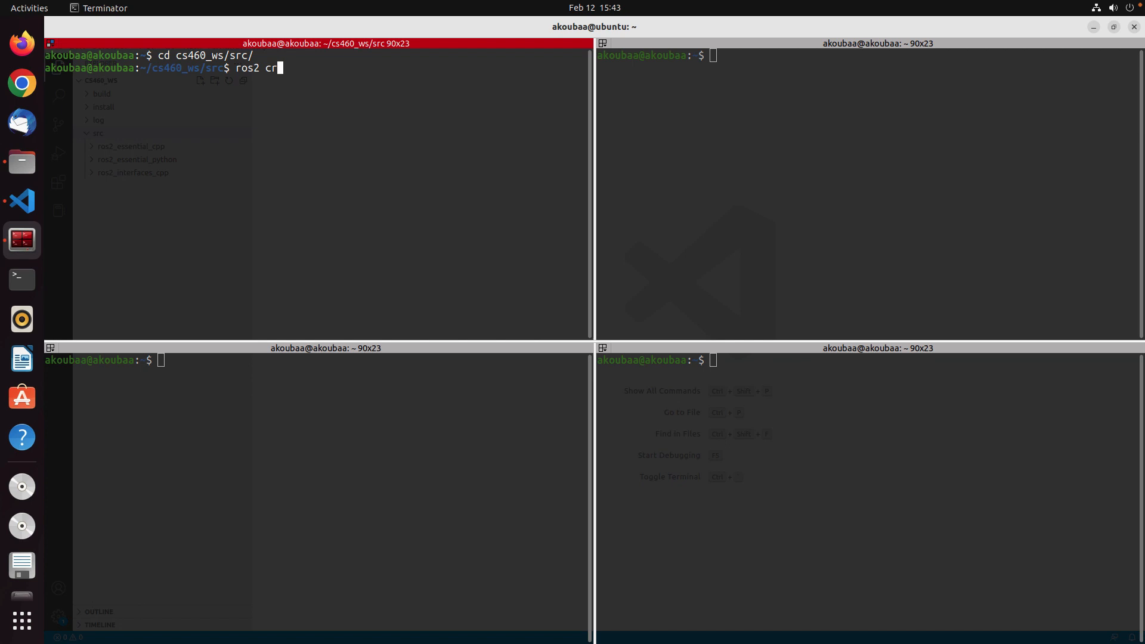
pyautogui.write('pkg')
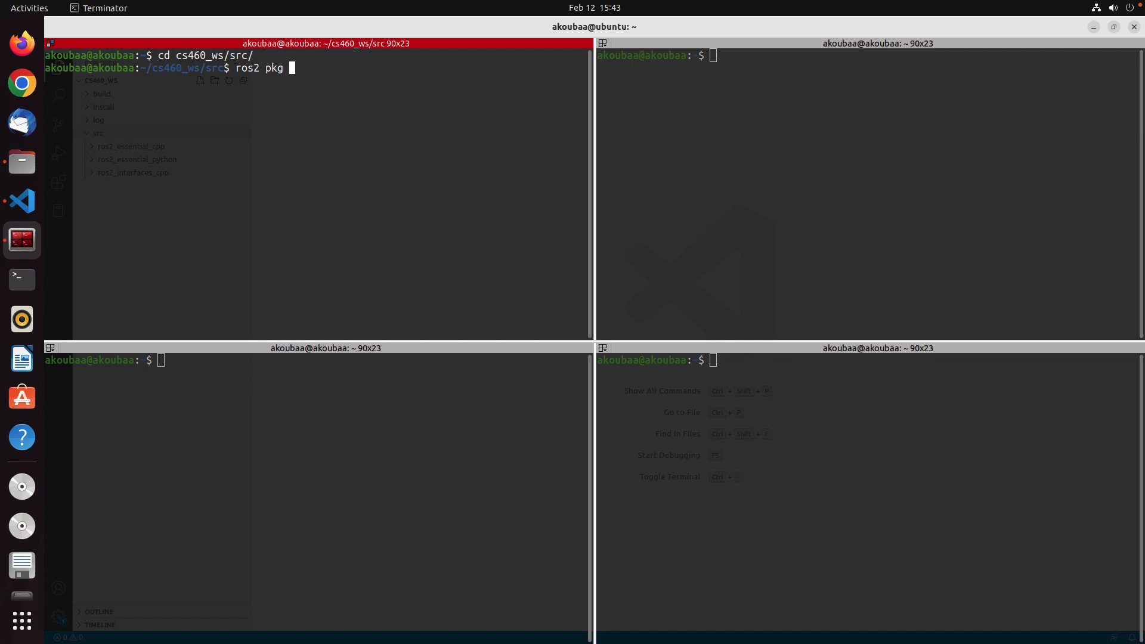
pyautogui.write('create --')
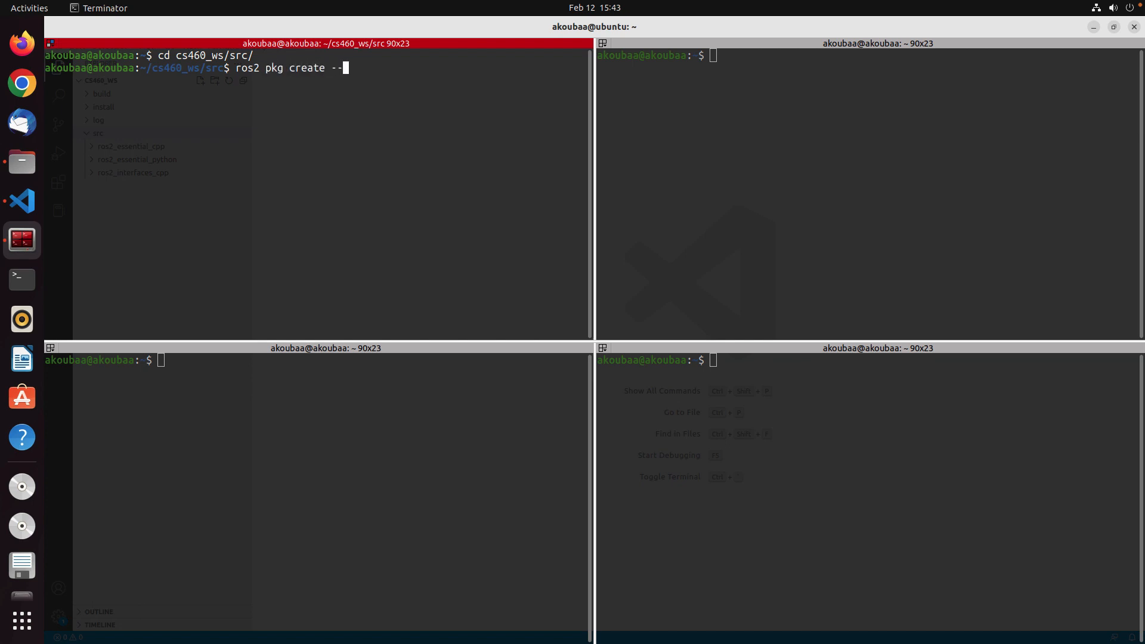
pyautogui.write('build-type')
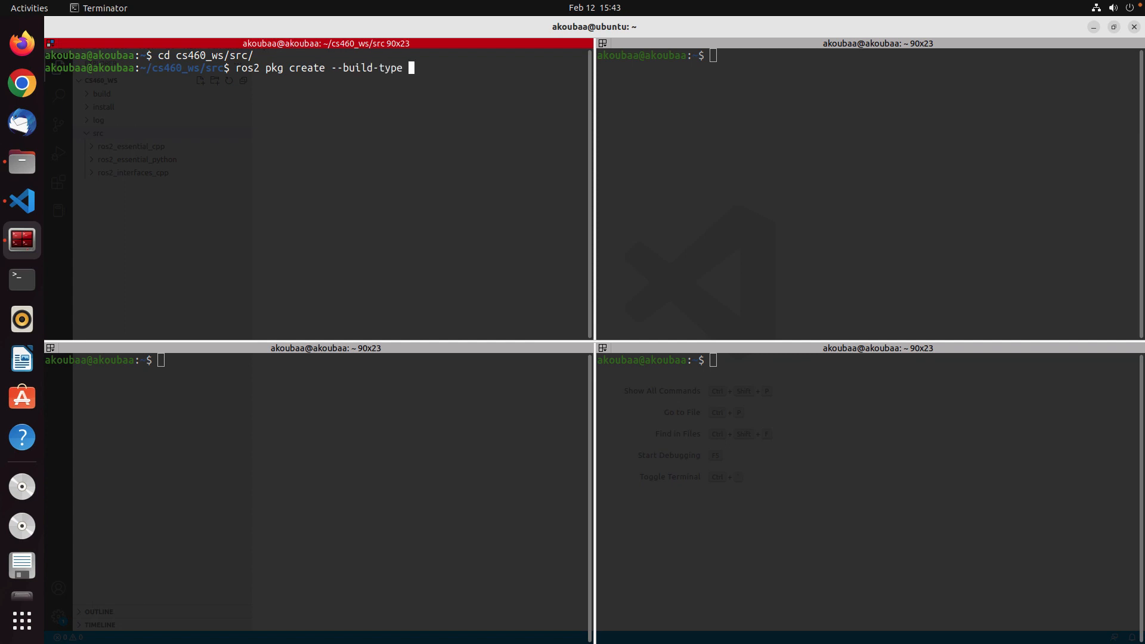
pyautogui.write('ament')
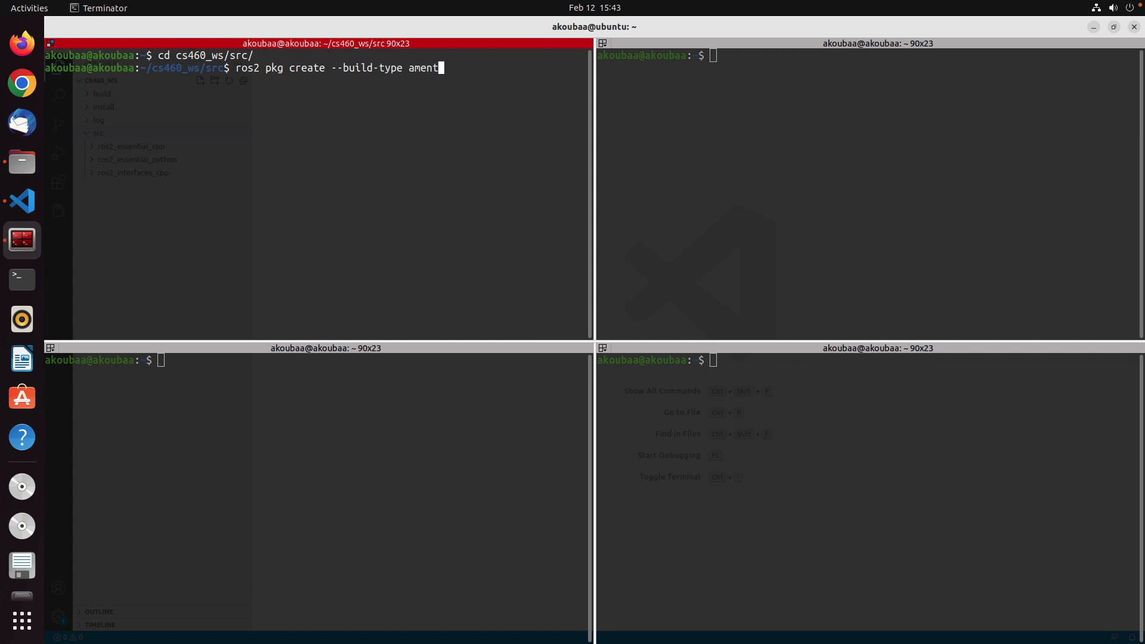
pyautogui.write('_python')
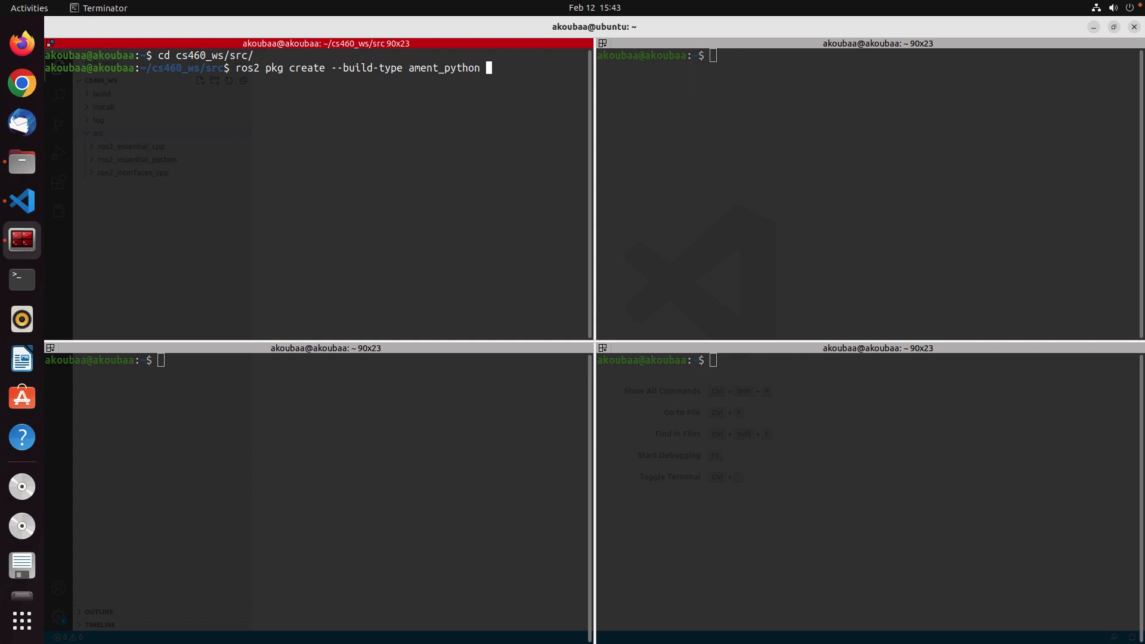
pyautogui.write('ros2')
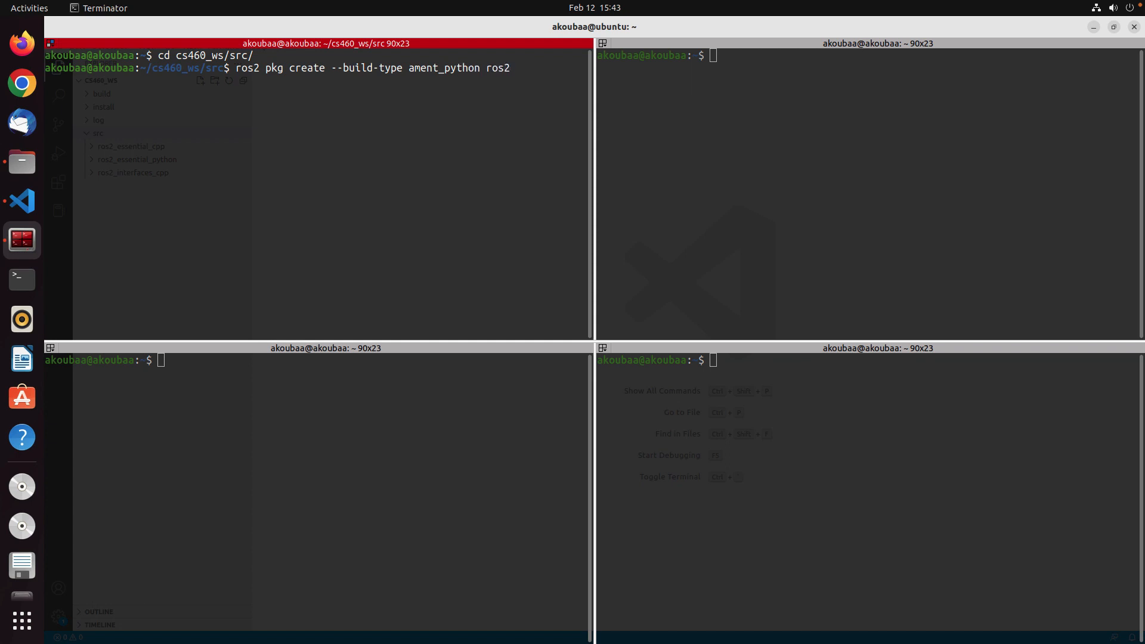
pyautogui.write('_moti')
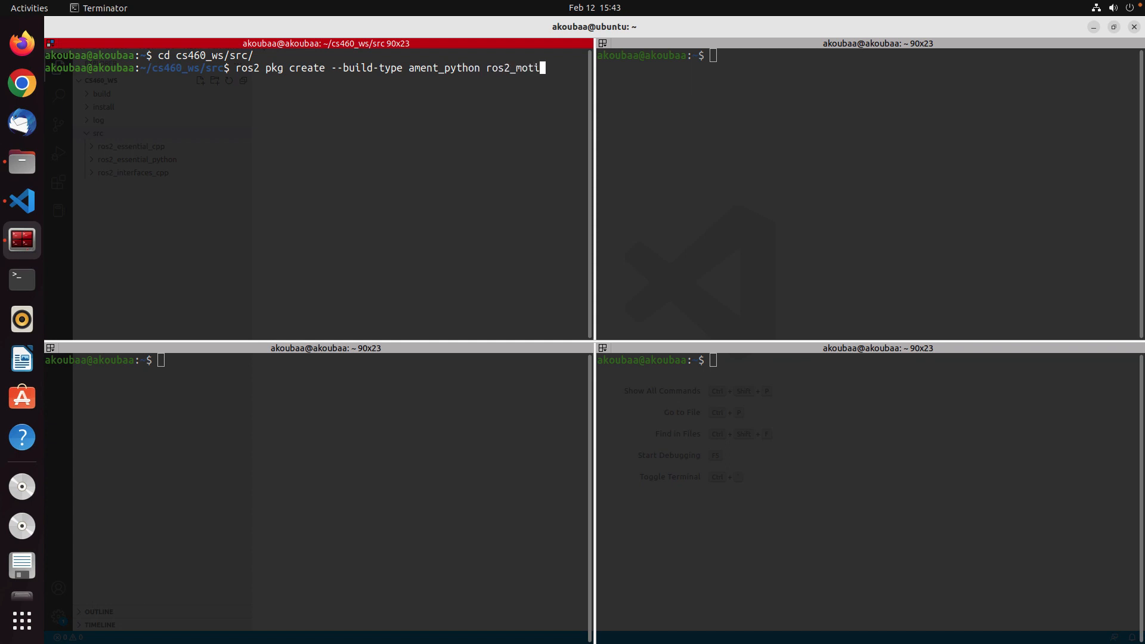